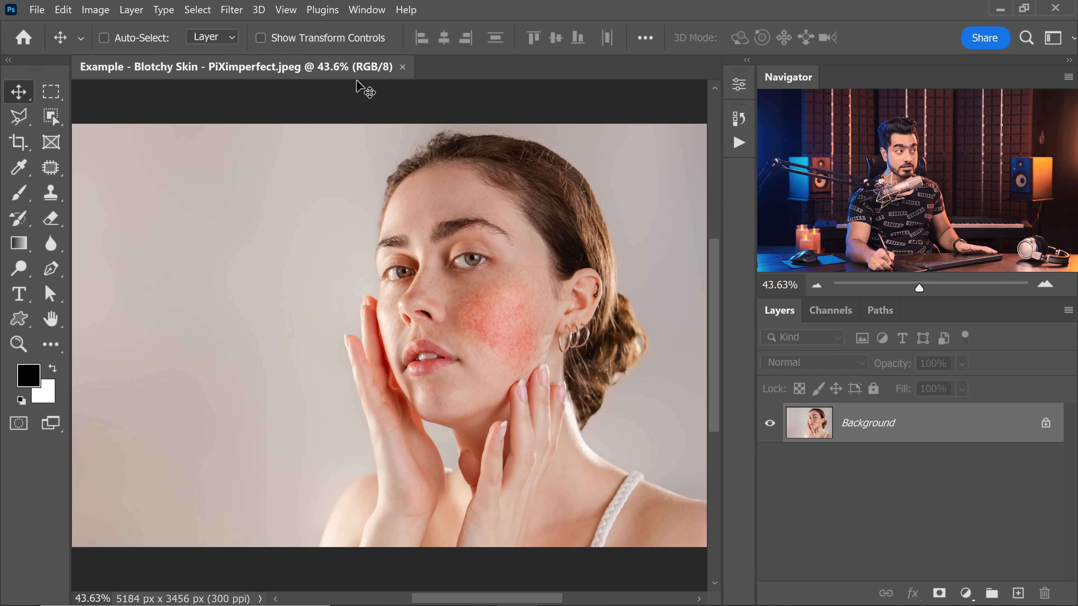
mouse_move(443, 96)
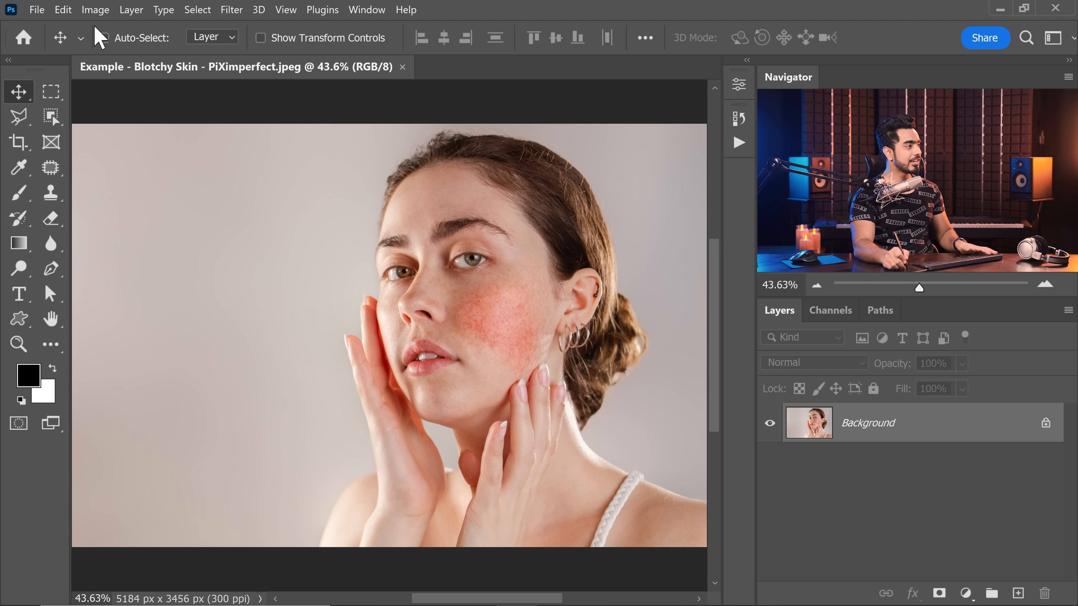
- Convert the blotchy skin photo to 16 Bits/Channel via Image > Mode
click(95, 10)
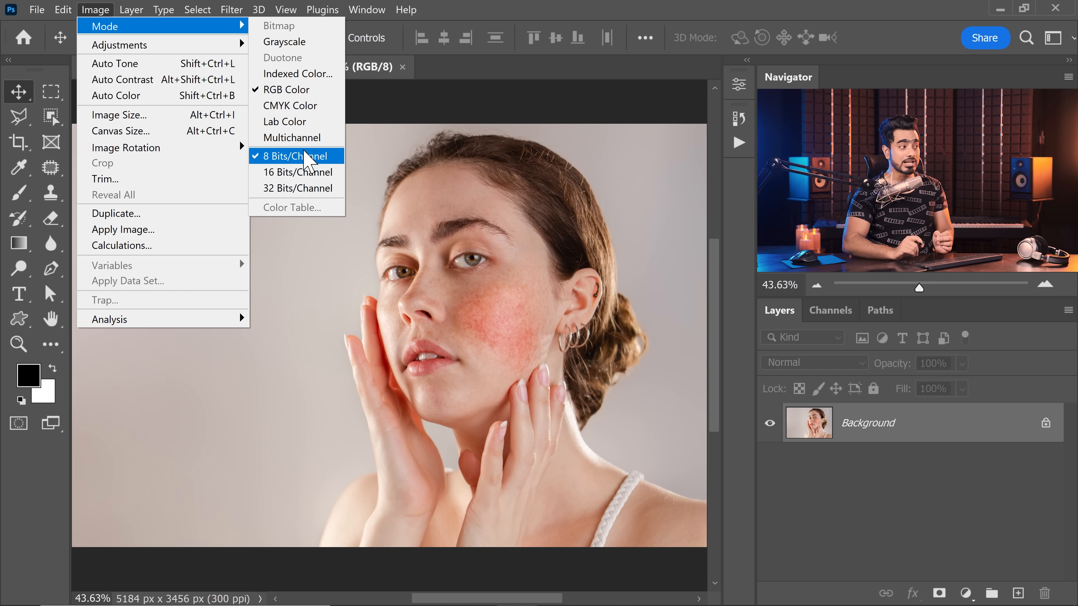
click(296, 171)
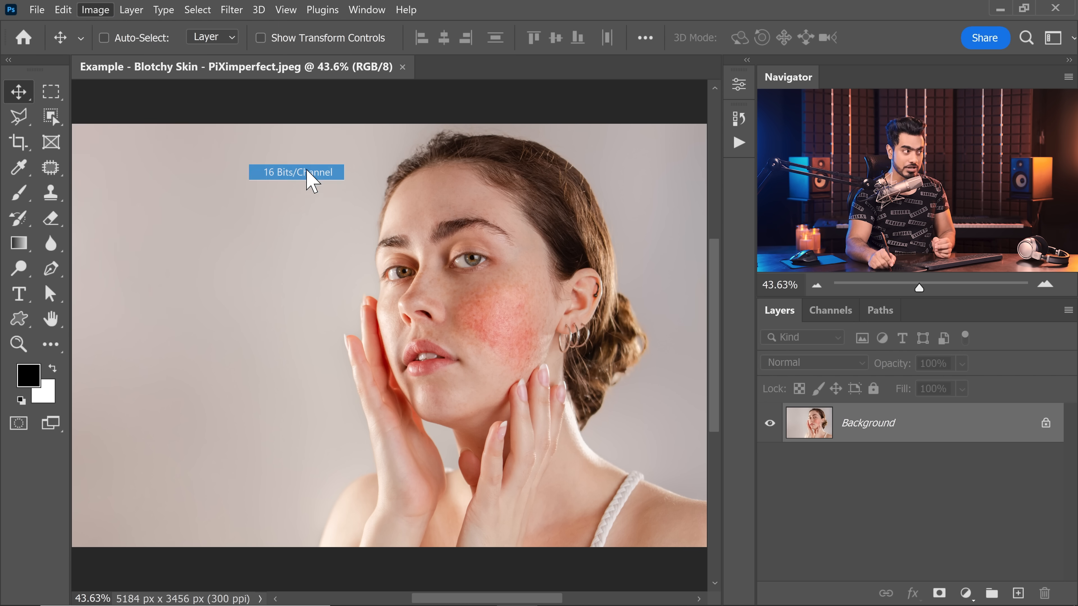
- Show the Actions panel with the PiX - Frequency Separation set expanded
click(296, 172)
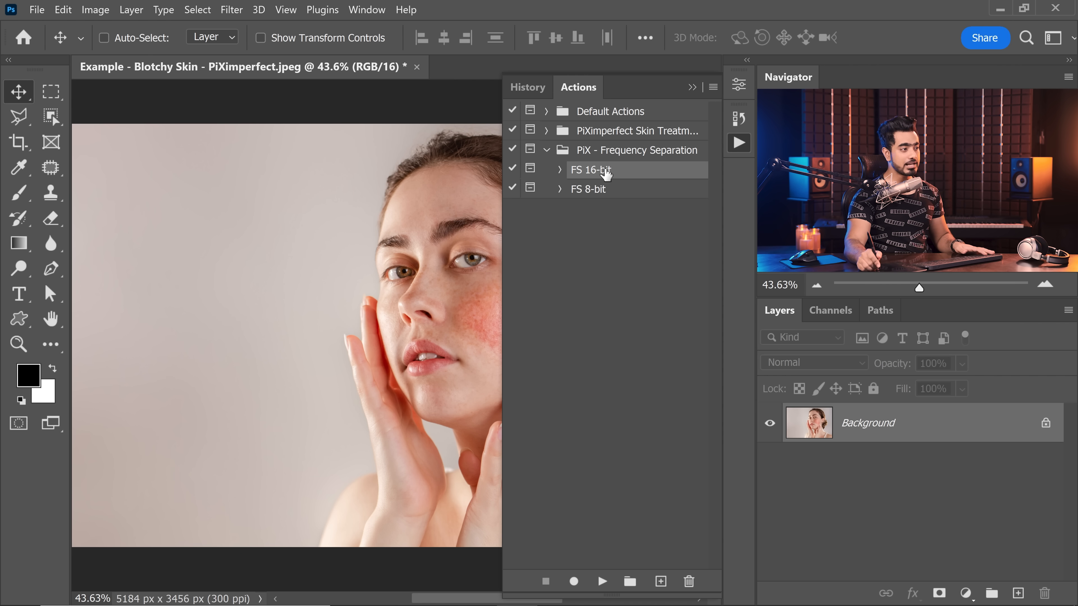
- Run the FS 16-bit action and try low Gaussian Blur radii up to about 4.6 pixels
click(600, 581)
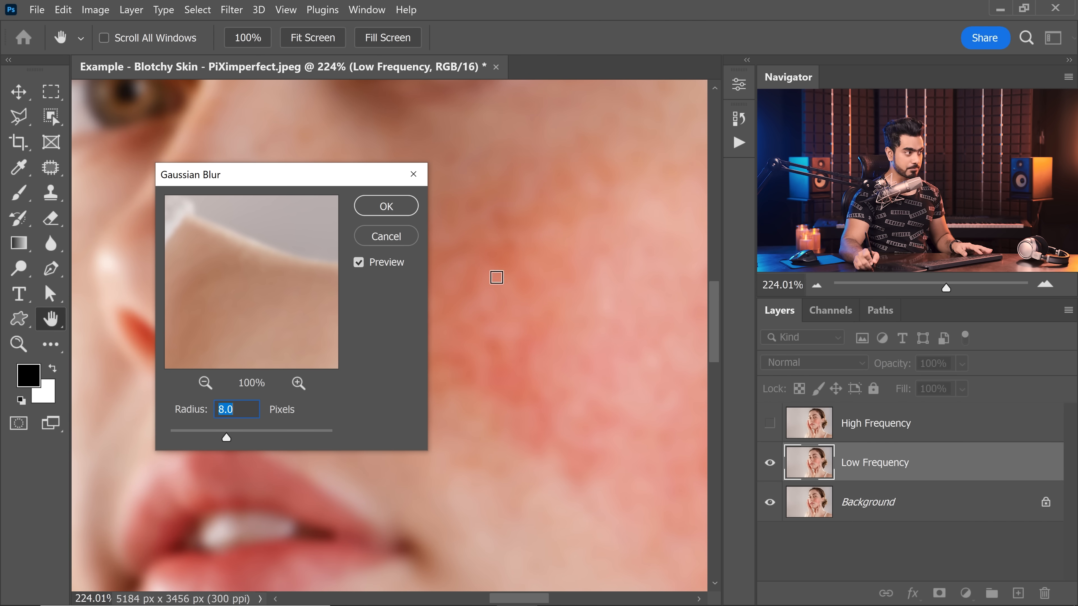
drag(257, 438, 225, 438)
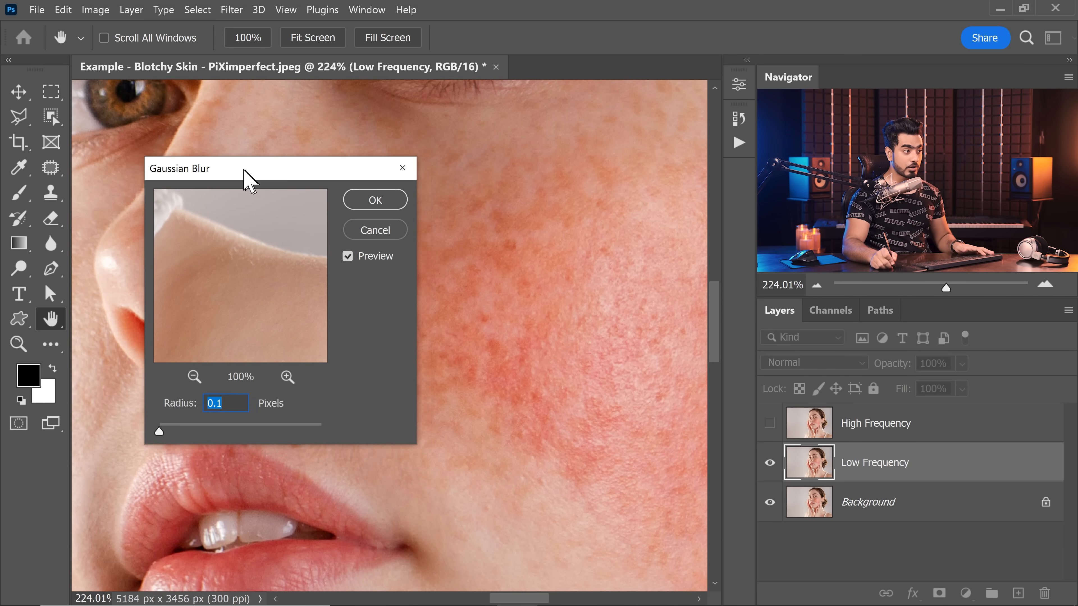
drag(159, 431, 202, 420)
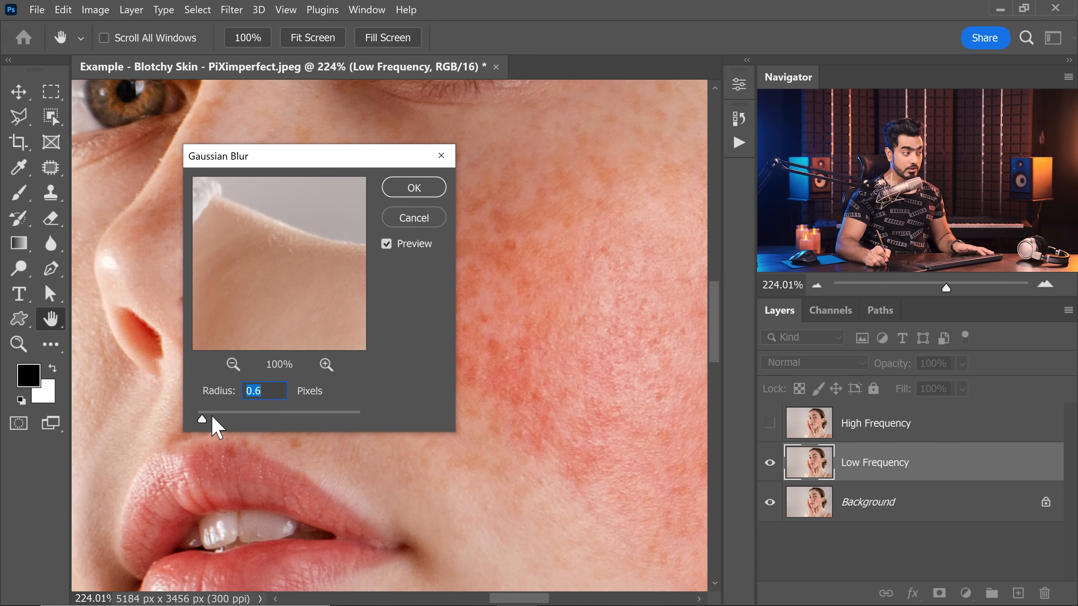
drag(201, 420, 237, 419)
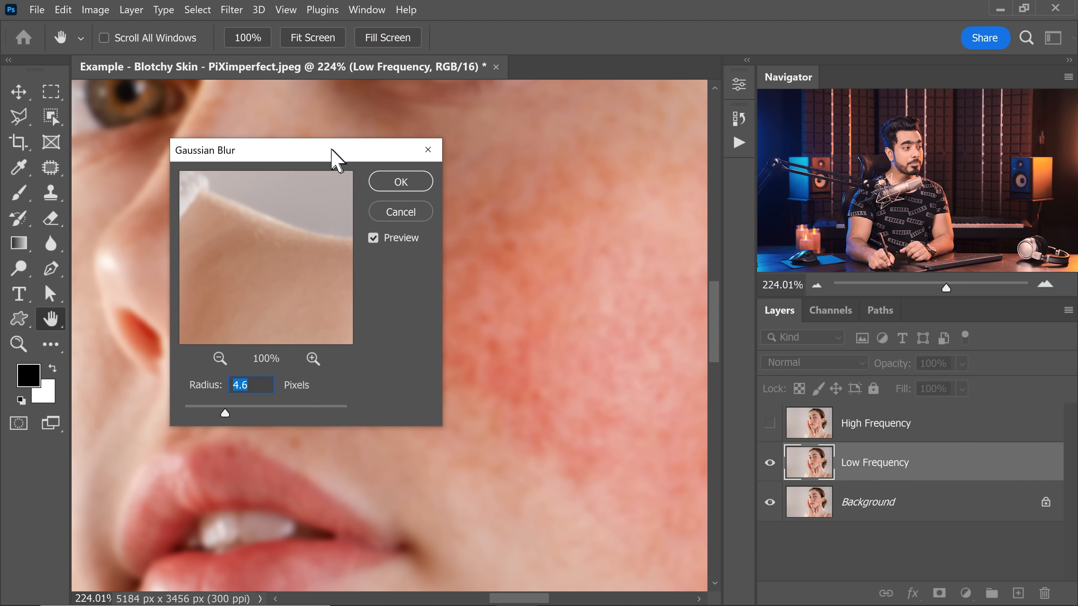
drag(337, 150, 309, 147)
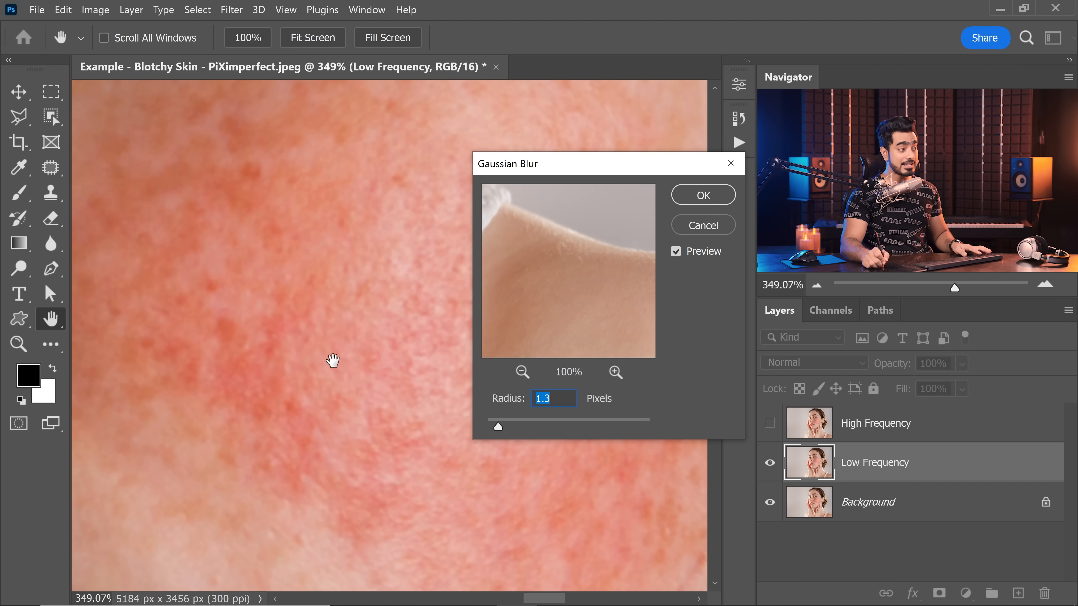
- Raise the Gaussian Blur radius gradually and settle on 6.4 pixels for Low Frequency
drag(498, 426, 508, 427)
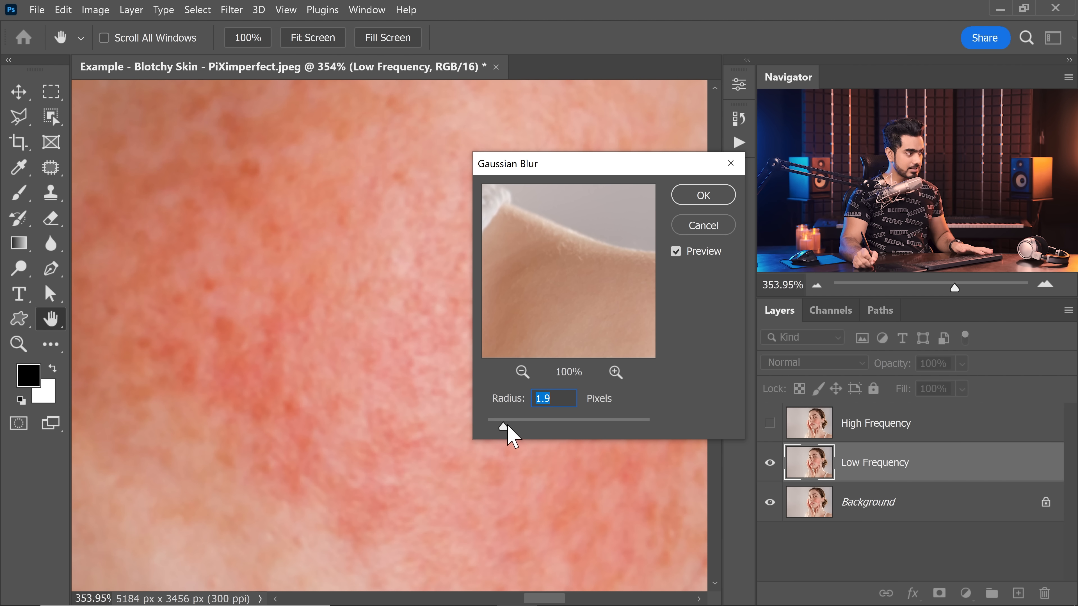
drag(485, 426, 520, 426)
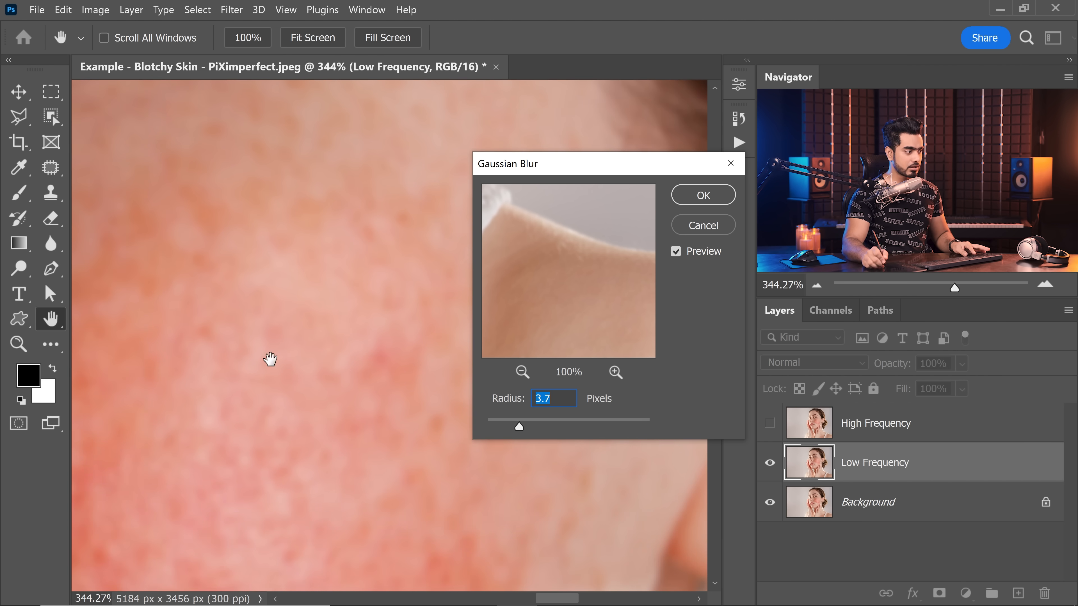
drag(518, 427, 529, 426)
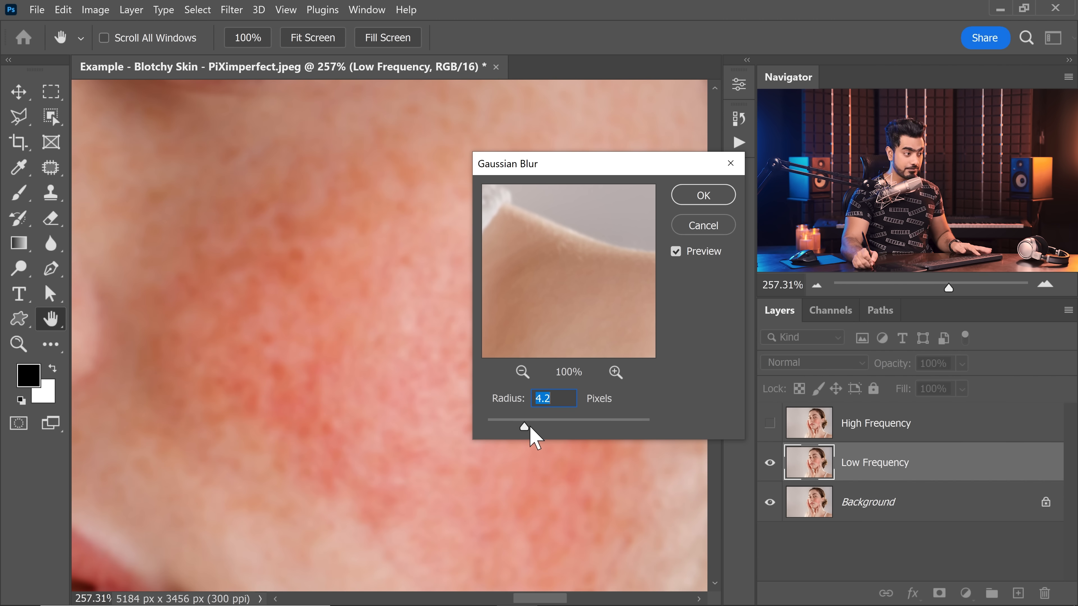
drag(526, 420, 543, 420)
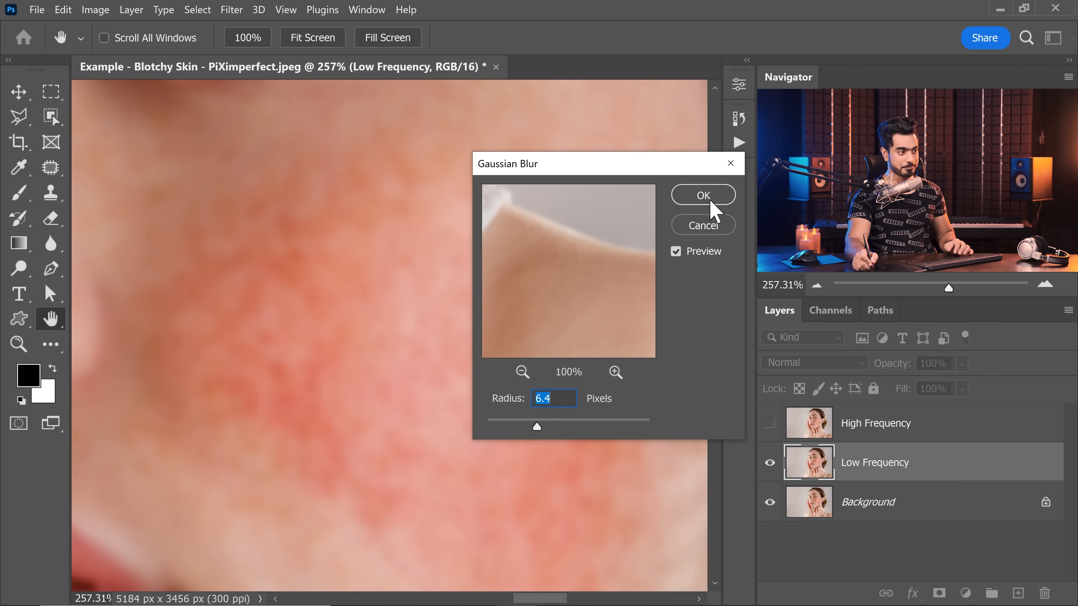
- Apply the blur, preview the High Frequency layer alone, then show the whole group again
click(702, 195)
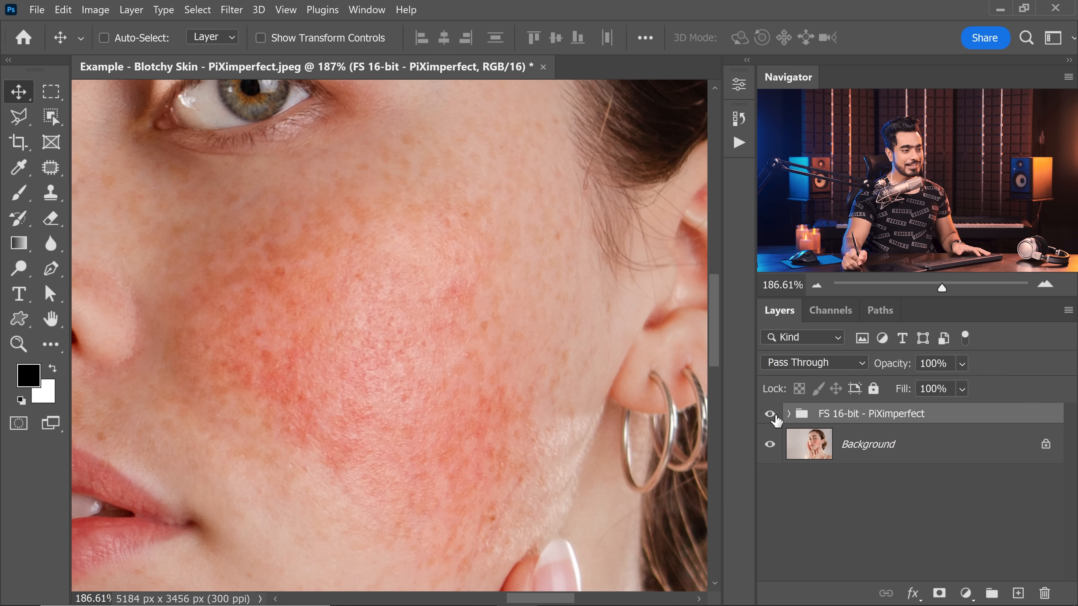
click(788, 413)
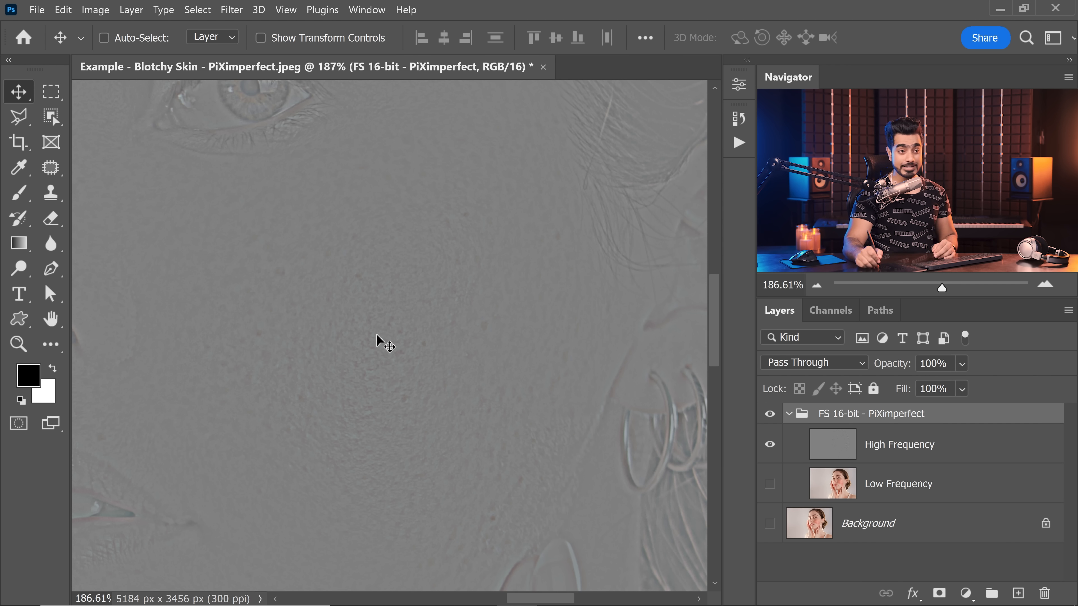
click(769, 444)
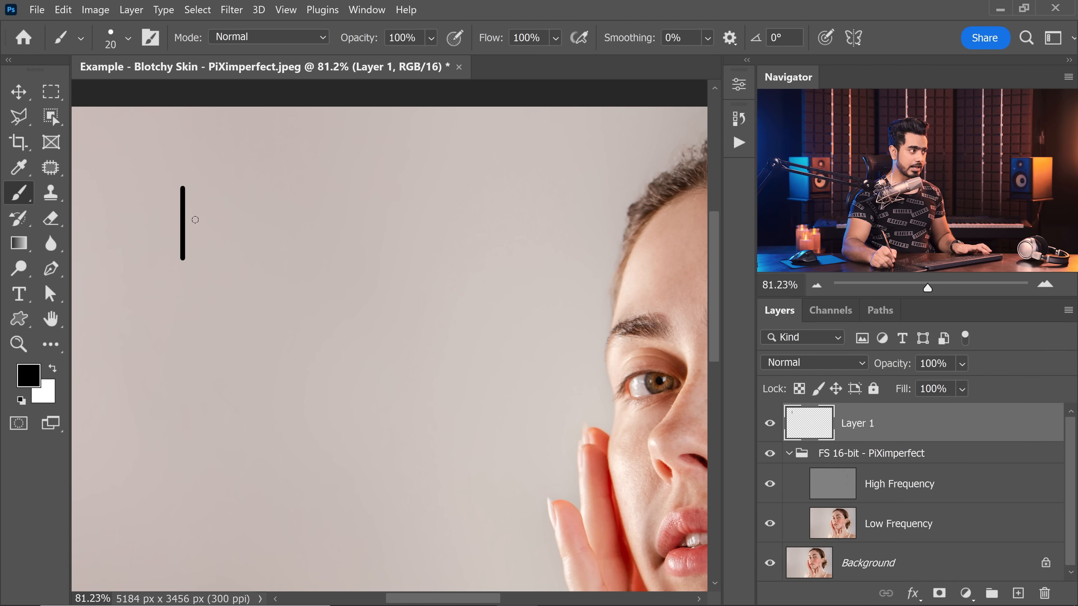
- Draw a jagged zigzag wave, a second vertical axis and a smooth gentle wave in black
drag(182, 216, 487, 216)
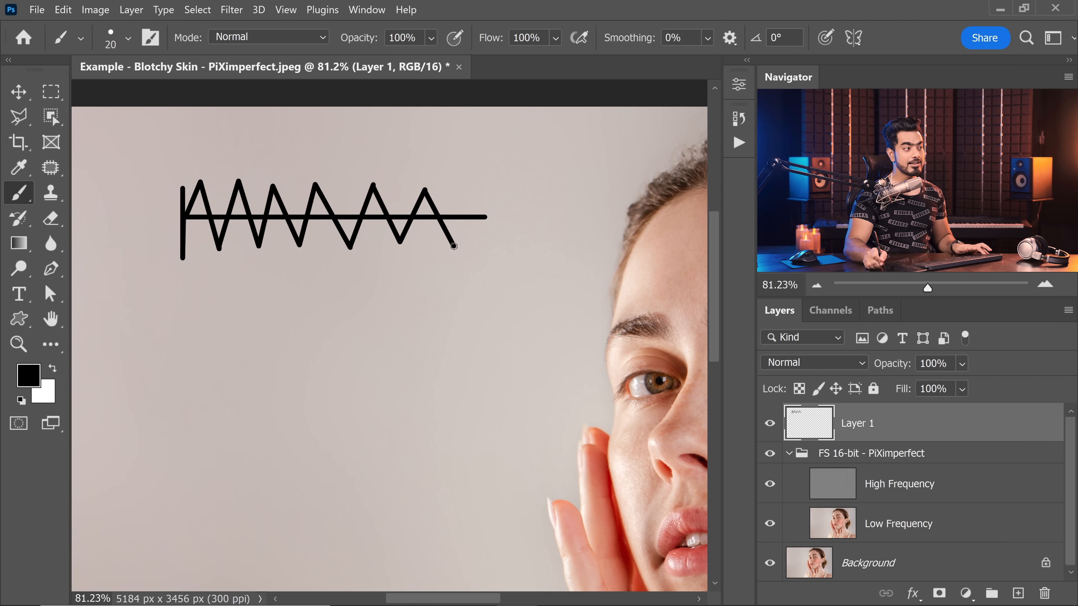
drag(183, 337, 184, 426)
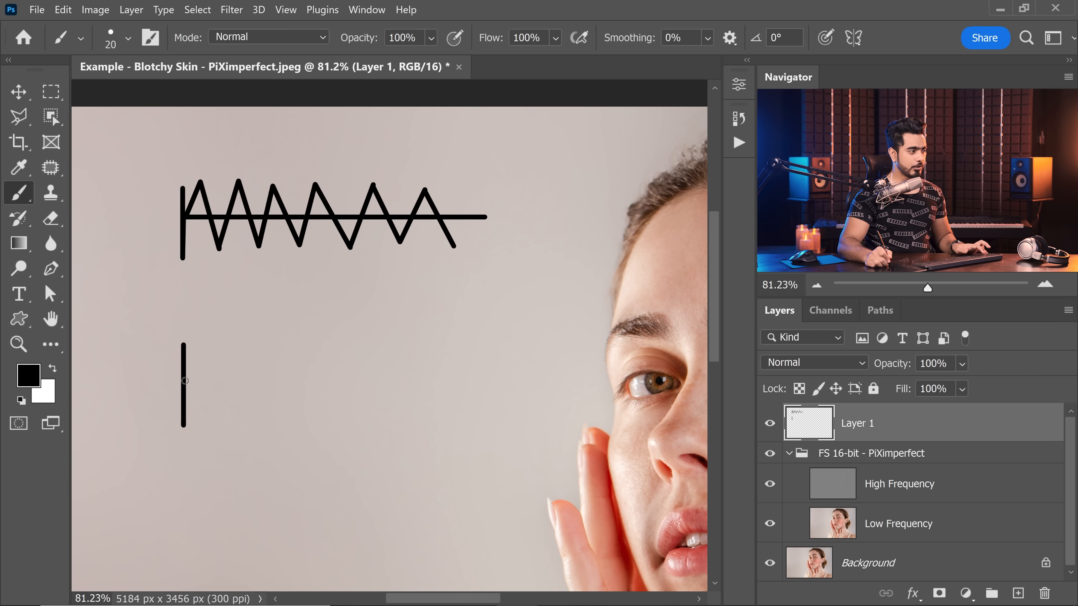
drag(184, 379, 543, 379)
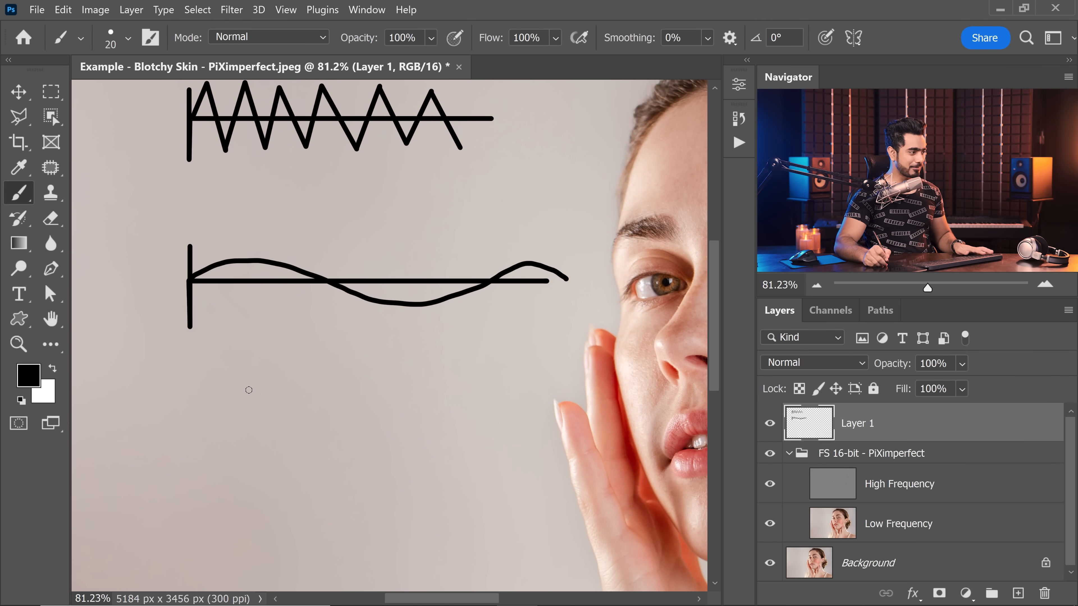
- Draw a tight squiggly line across the background below the two waves
drag(180, 413, 214, 413)
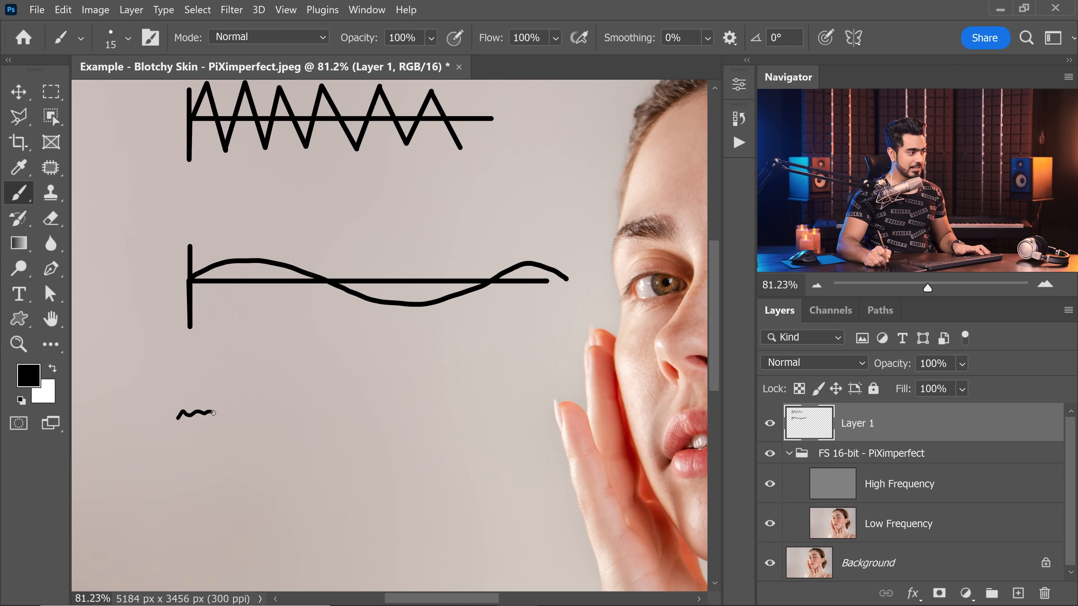
drag(186, 413, 364, 410)
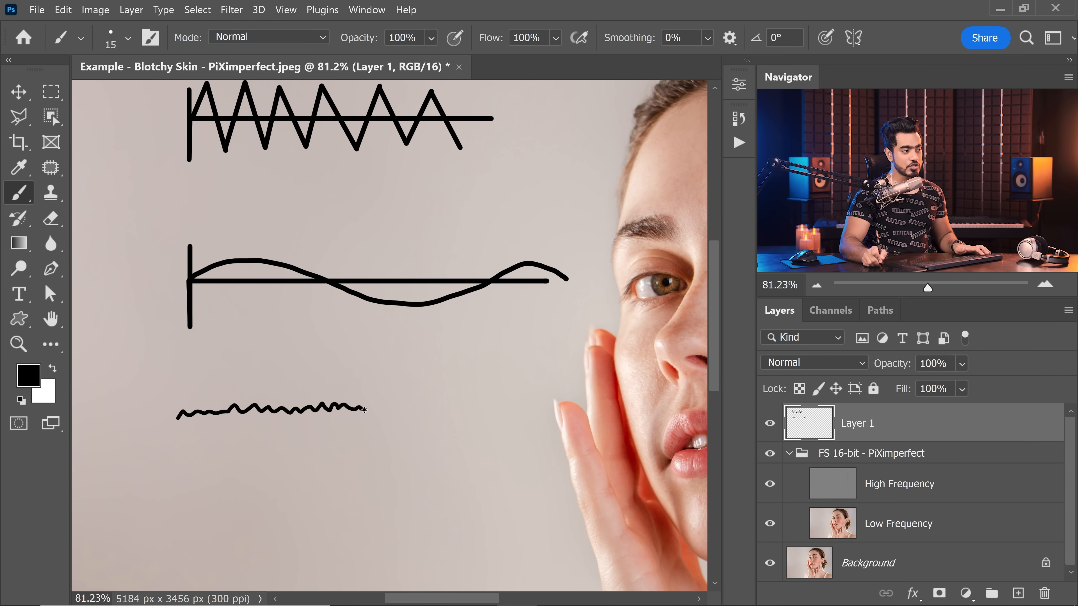
drag(364, 410, 443, 408)
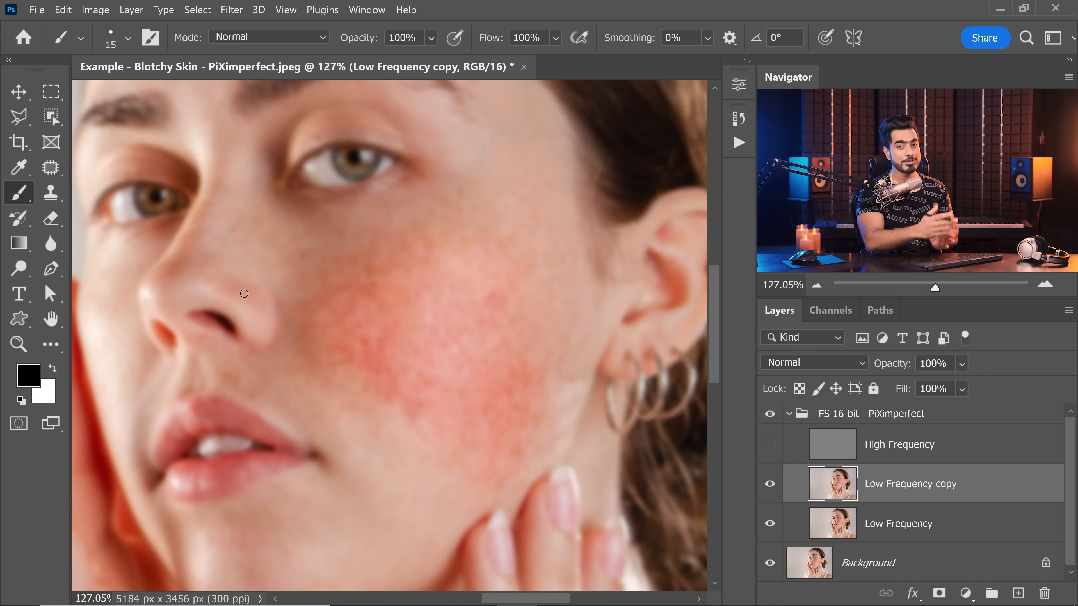
mouse_move(383, 214)
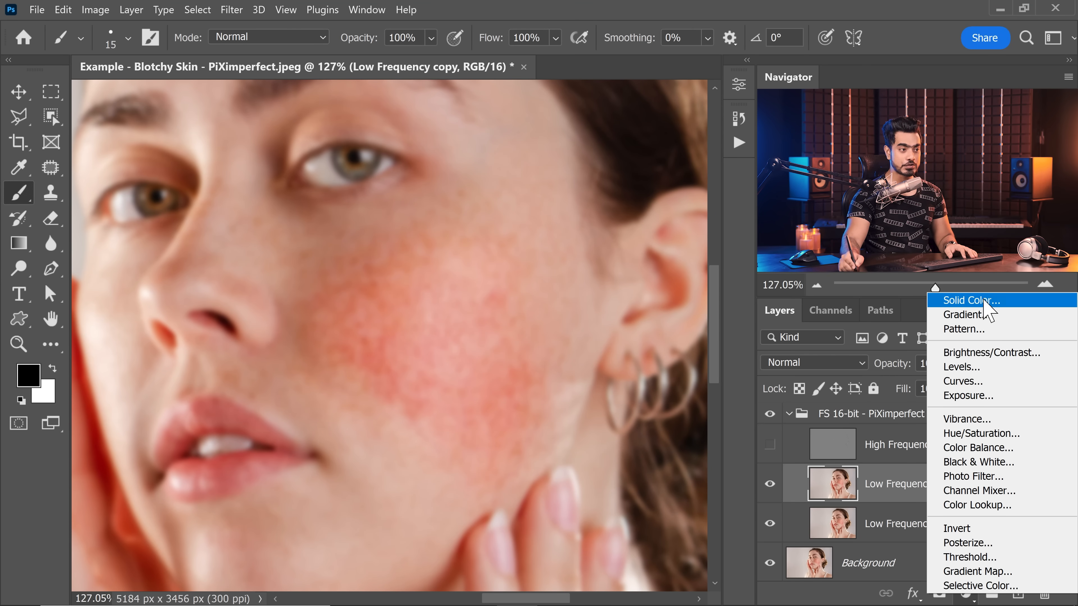
- Add a neutral gray Solid Color fill layer and set its blend mode to Color
click(968, 300)
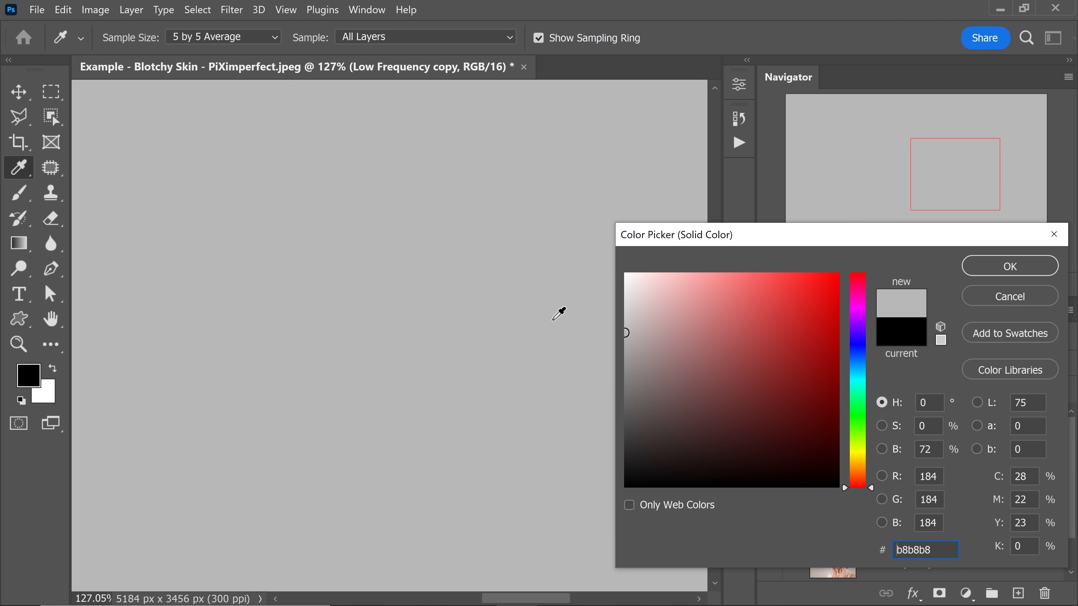
click(619, 377)
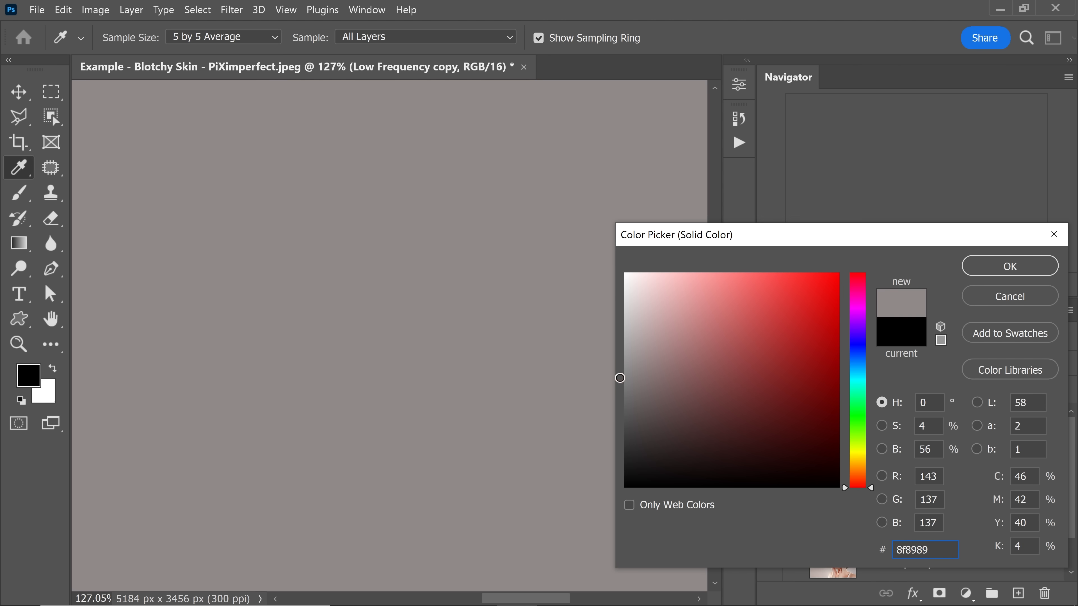
click(1008, 266)
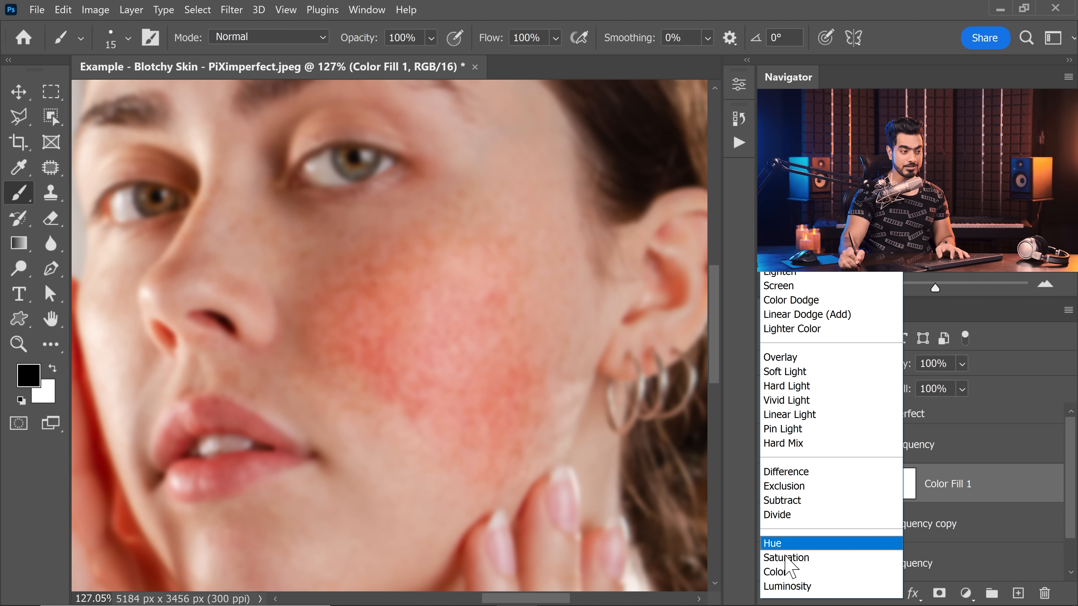
click(776, 571)
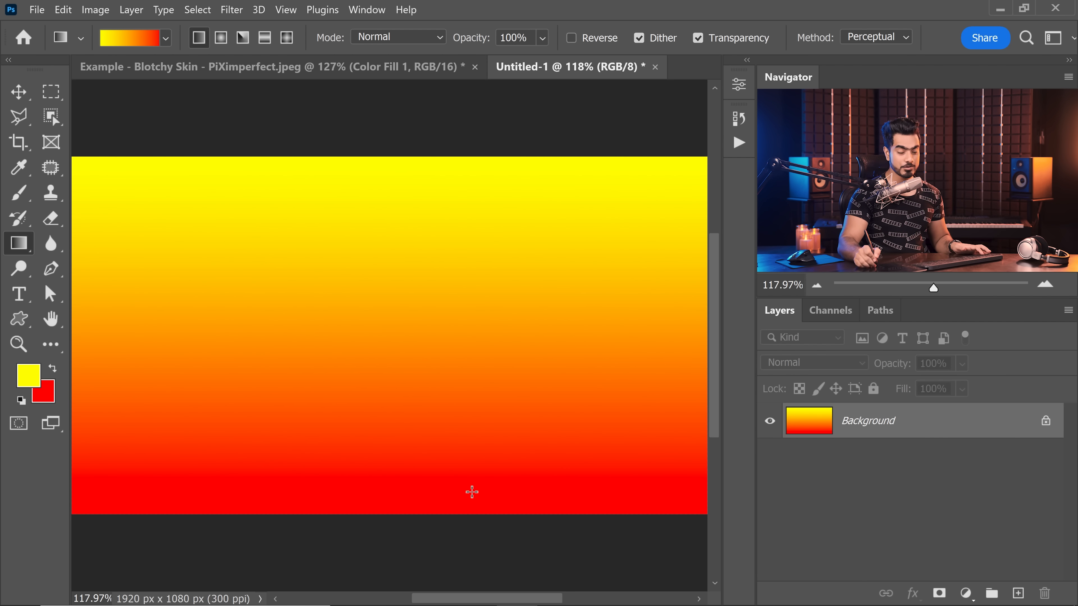
- Sample several colours from the yellow-to-red gradient with the eyedropper
click(27, 373)
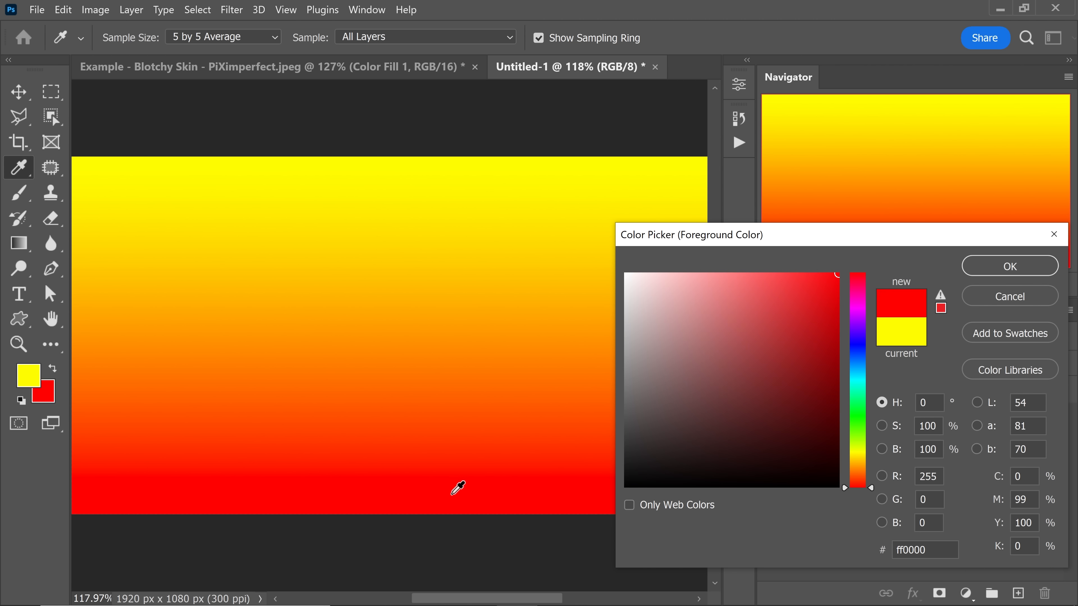
click(481, 176)
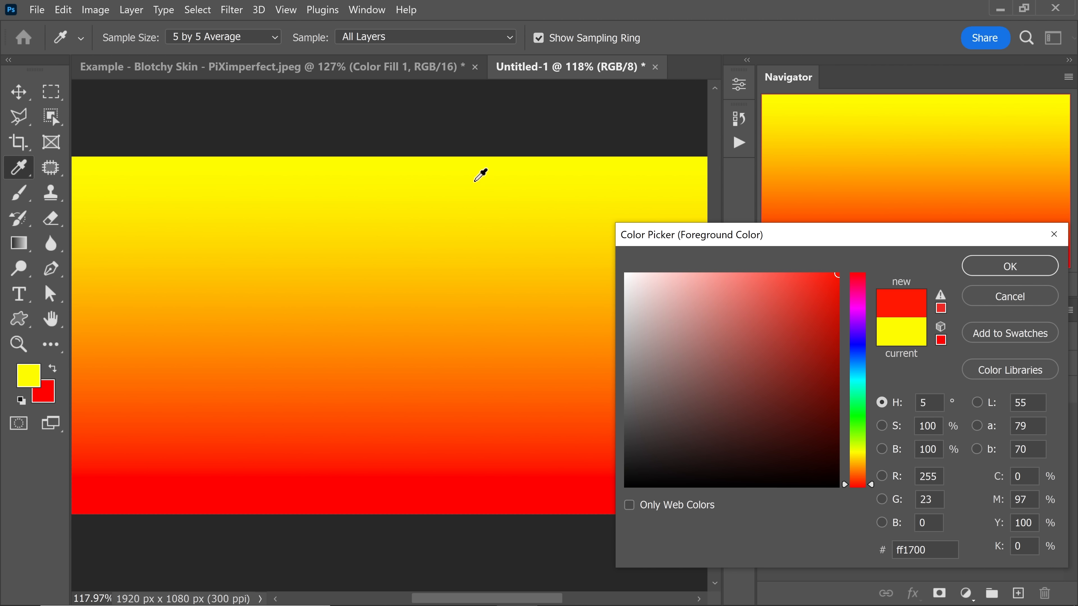
click(538, 349)
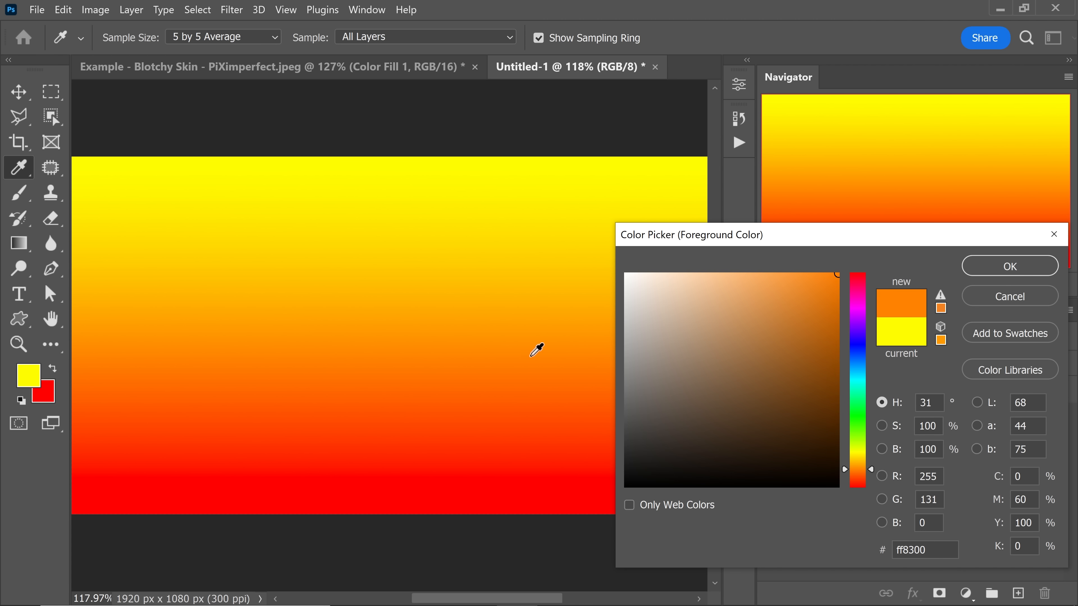
click(1008, 266)
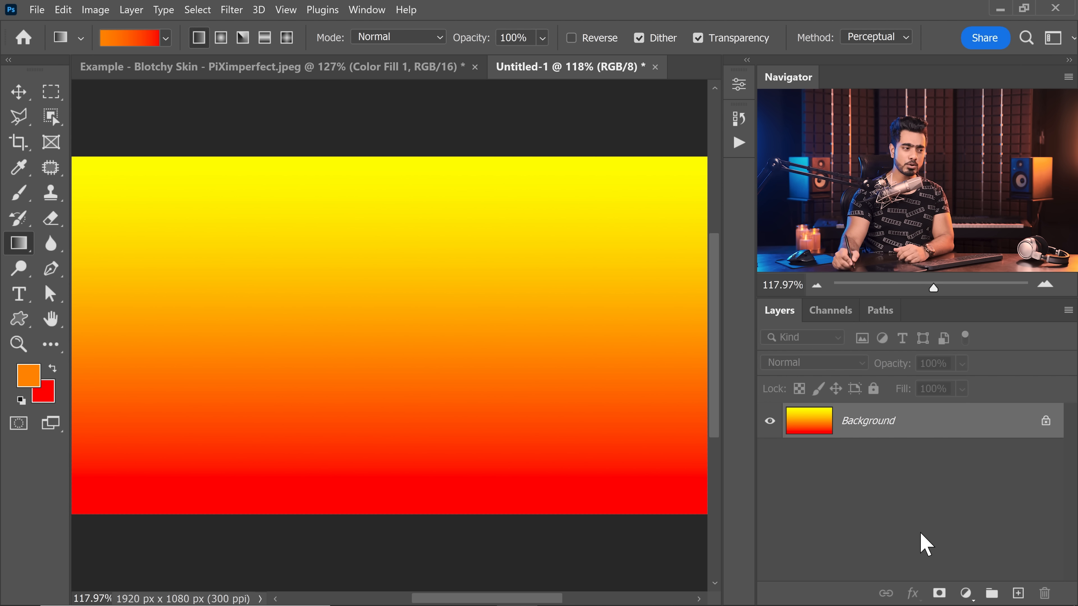
- Add a Hue/Saturation adjustment layer at Saturation -100 and hide it
click(965, 593)
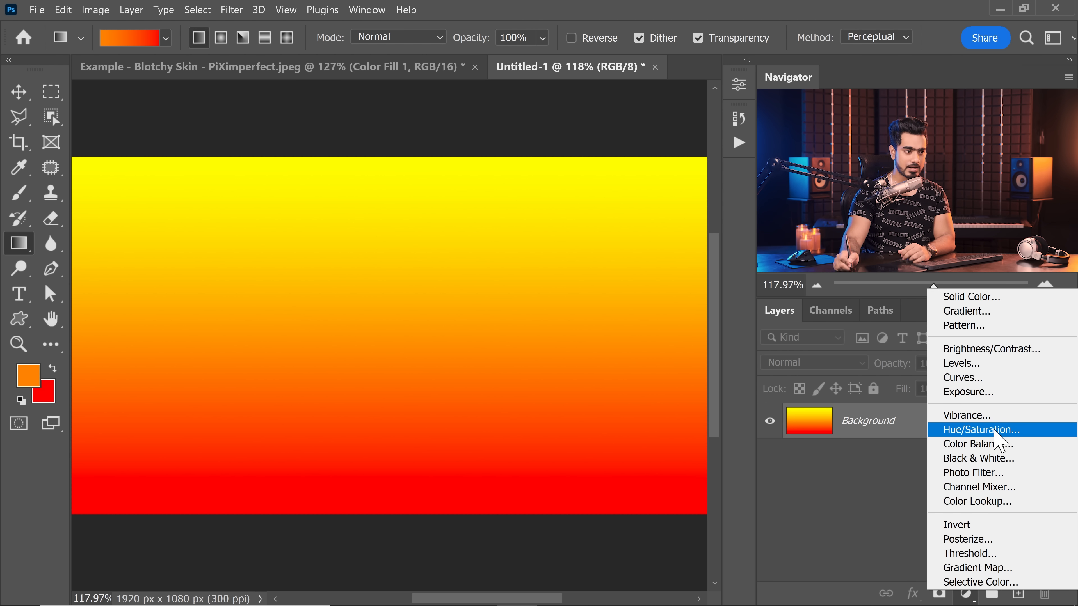
click(976, 429)
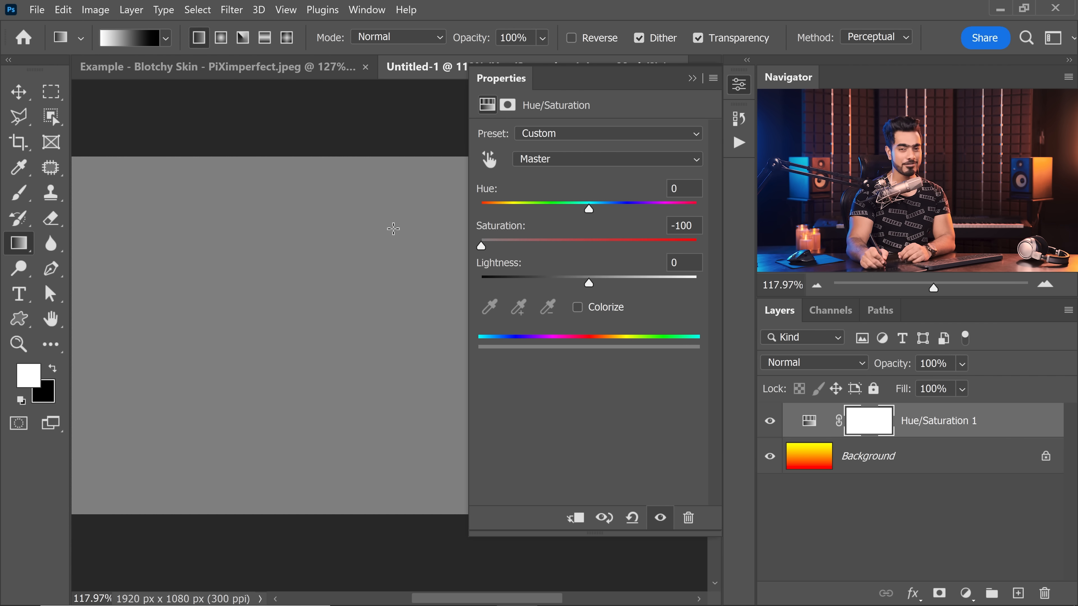
click(770, 419)
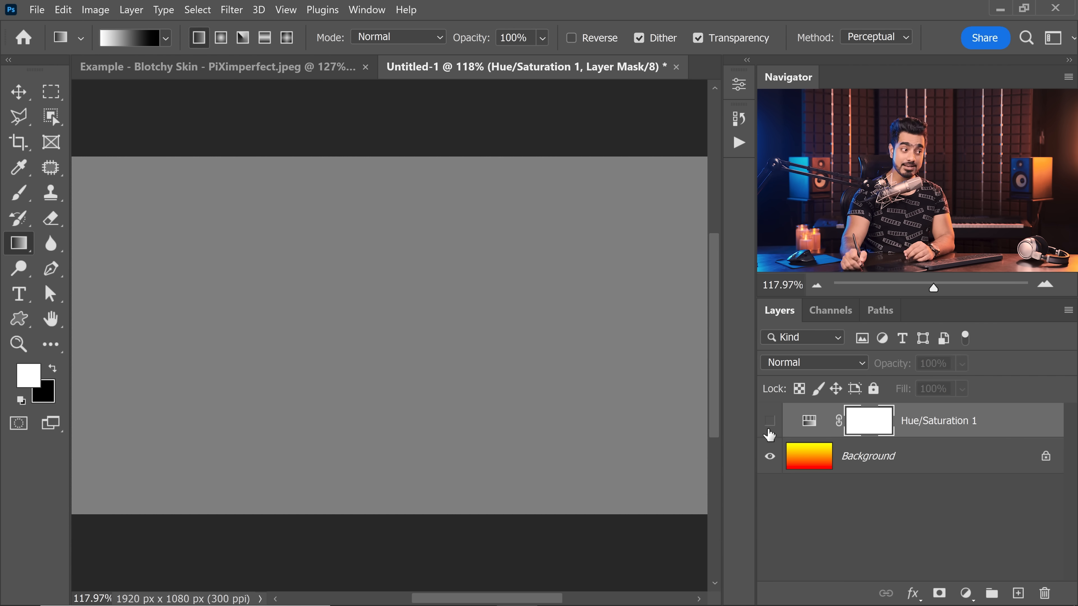
- Add a gray Solid Color fill layer in Color mode and hide it
click(965, 593)
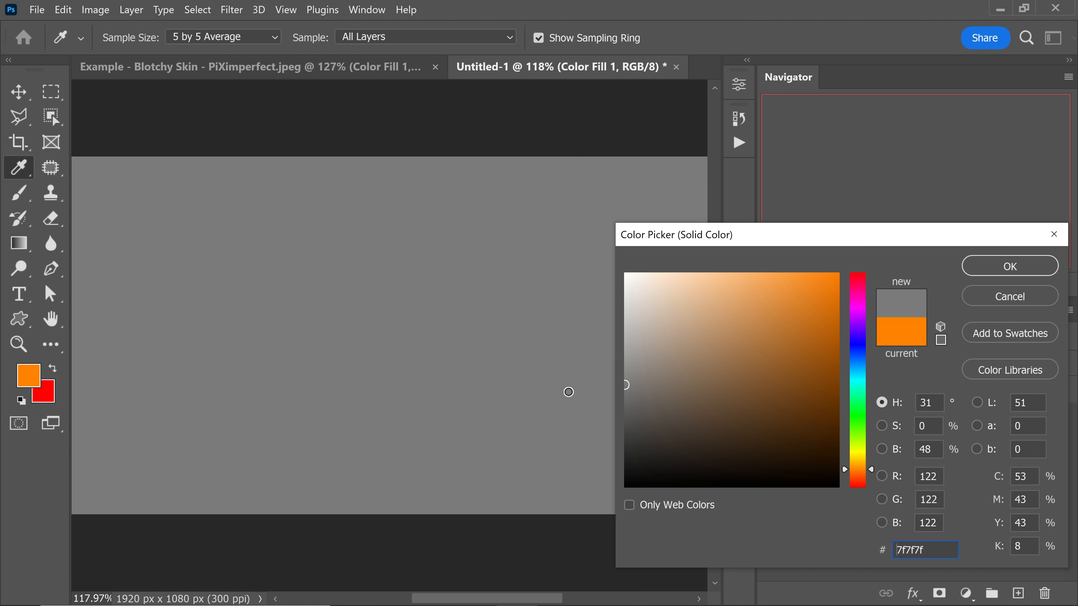
click(1008, 266)
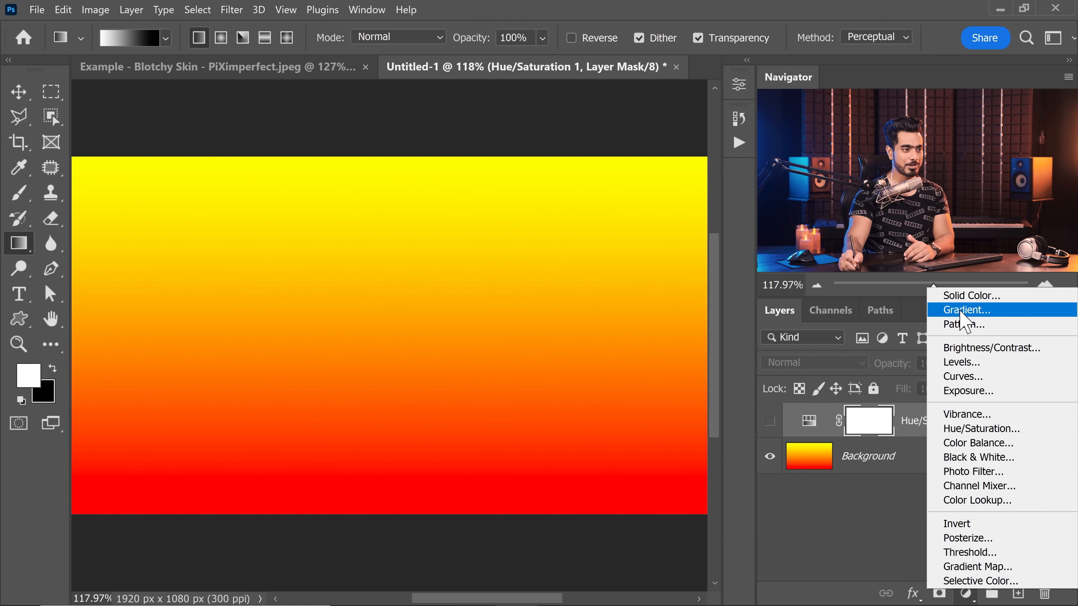
click(969, 294)
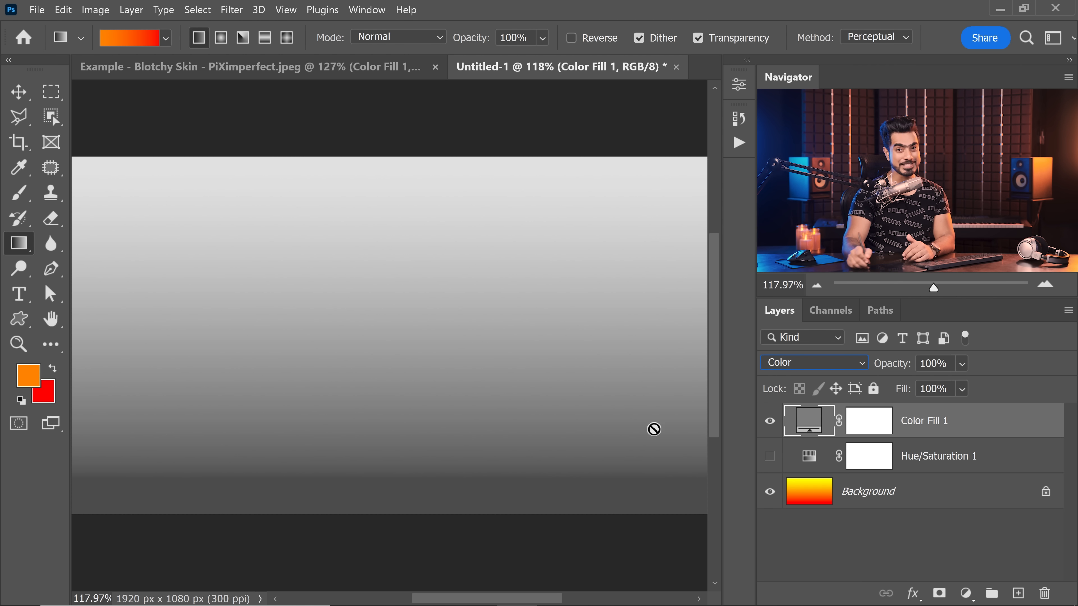
click(770, 420)
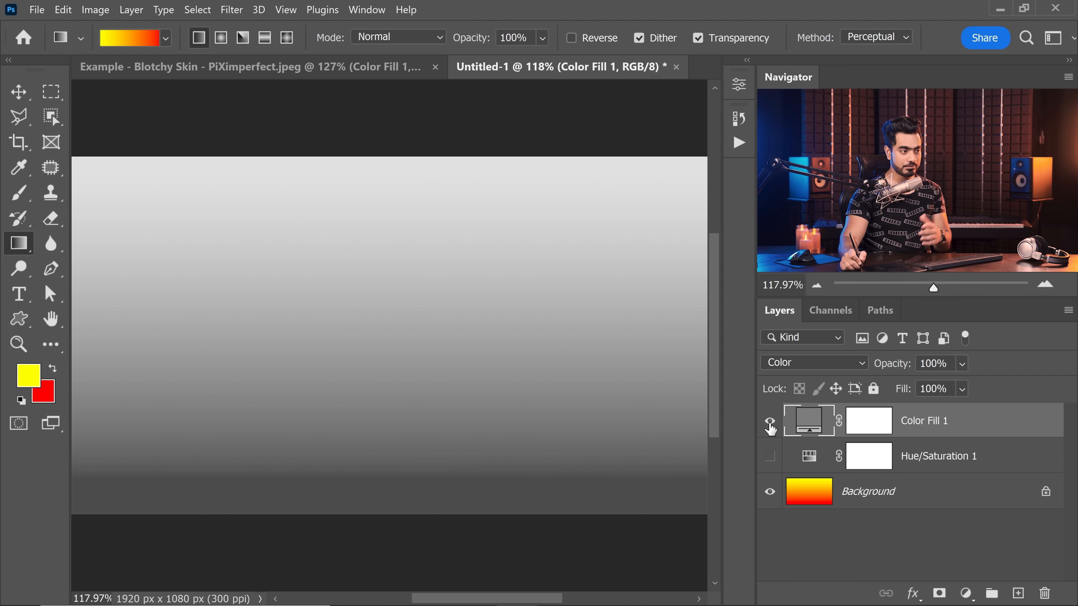
click(769, 420)
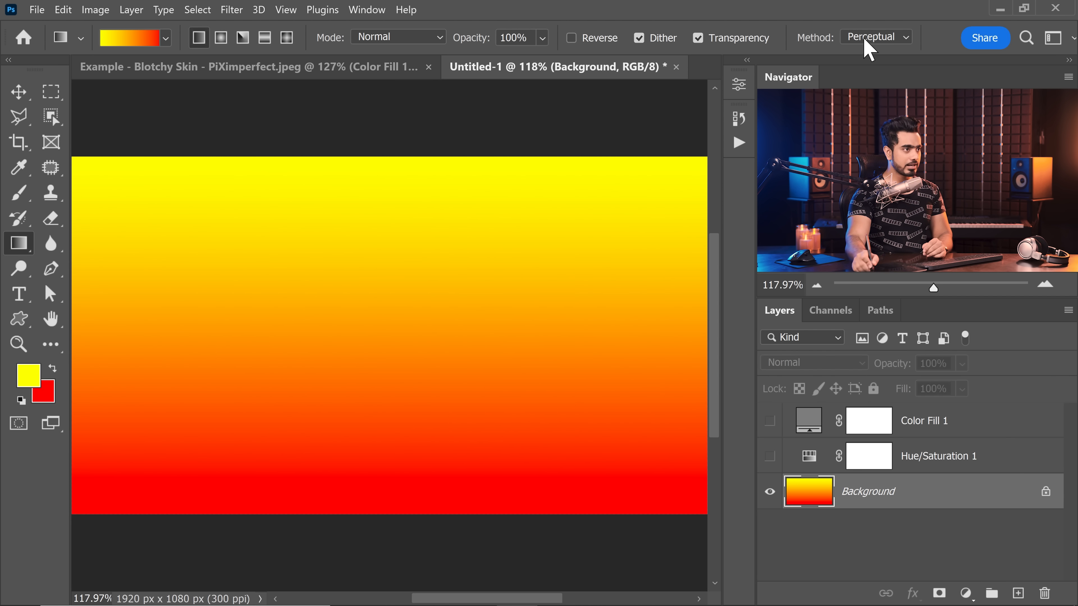
- Set the Gradient Method to Classic and redraw the gradient top to bottom
click(875, 36)
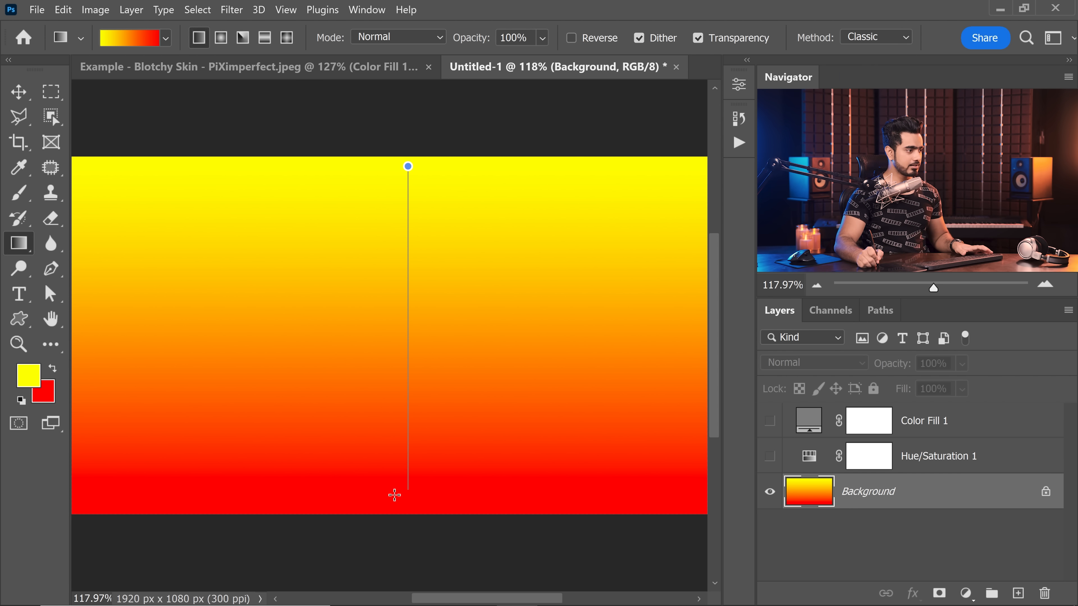
click(769, 420)
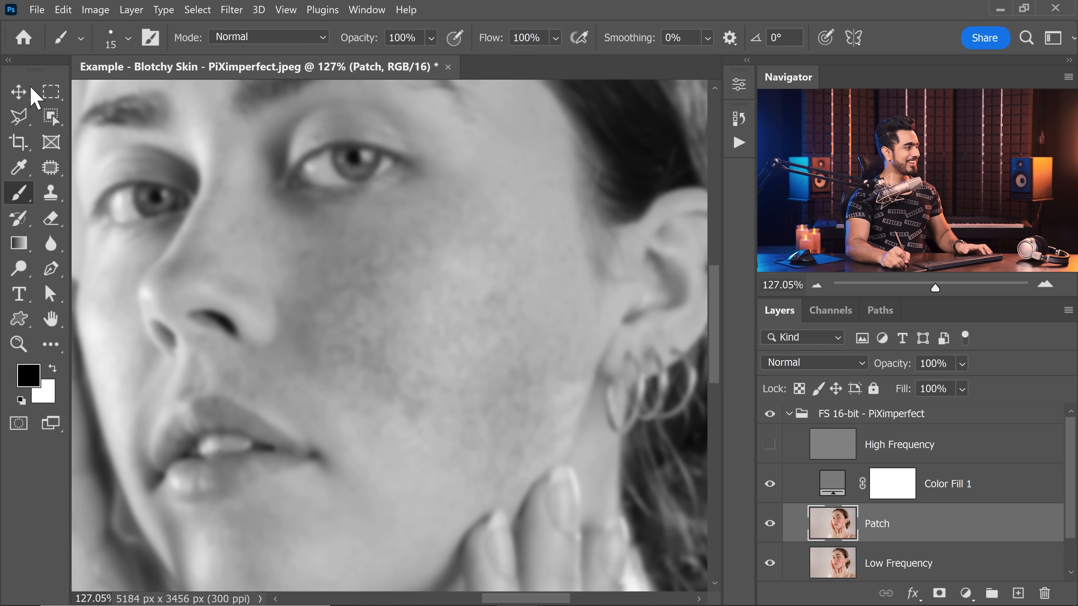
- Select the Patch tool to even out blotchy cheek and jaw tones in grayscale
click(50, 168)
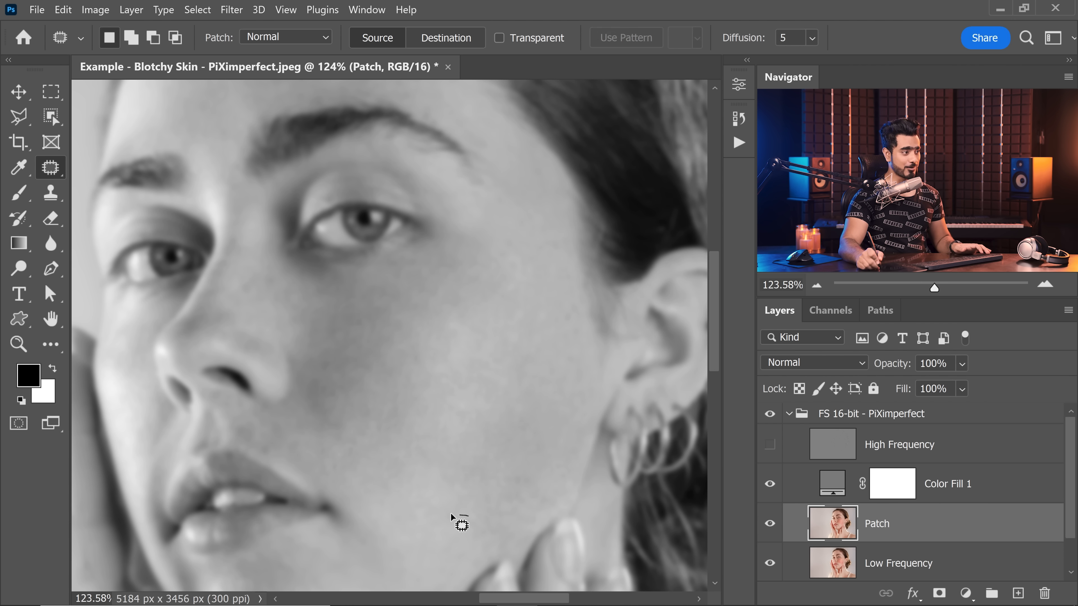
mouse_move(512, 296)
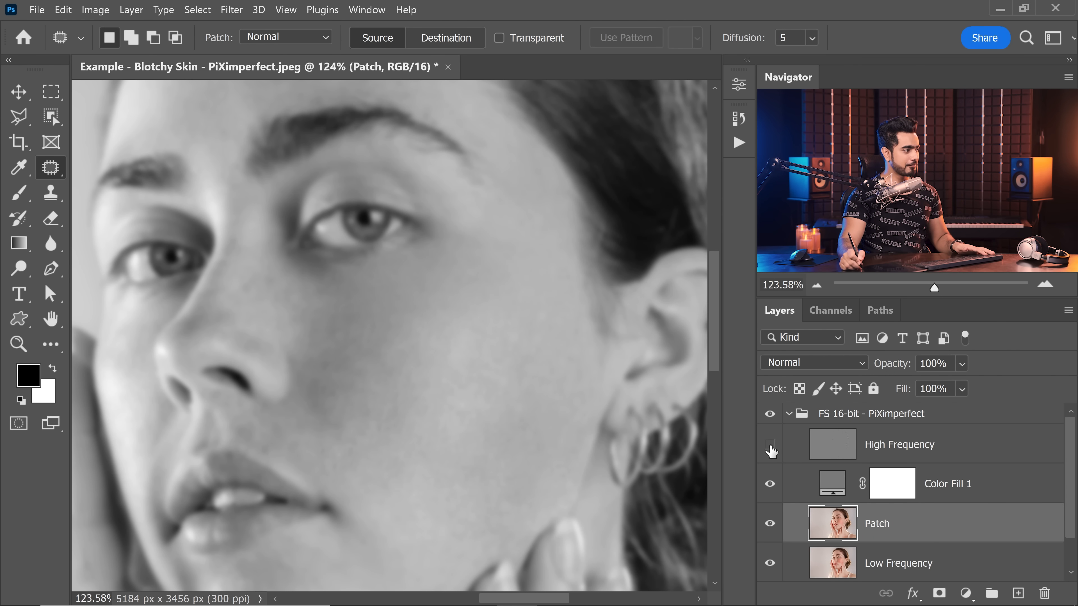
- Hide Color Fill 1 and rename it Luminosity Check Layer, restoring full colour
click(769, 483)
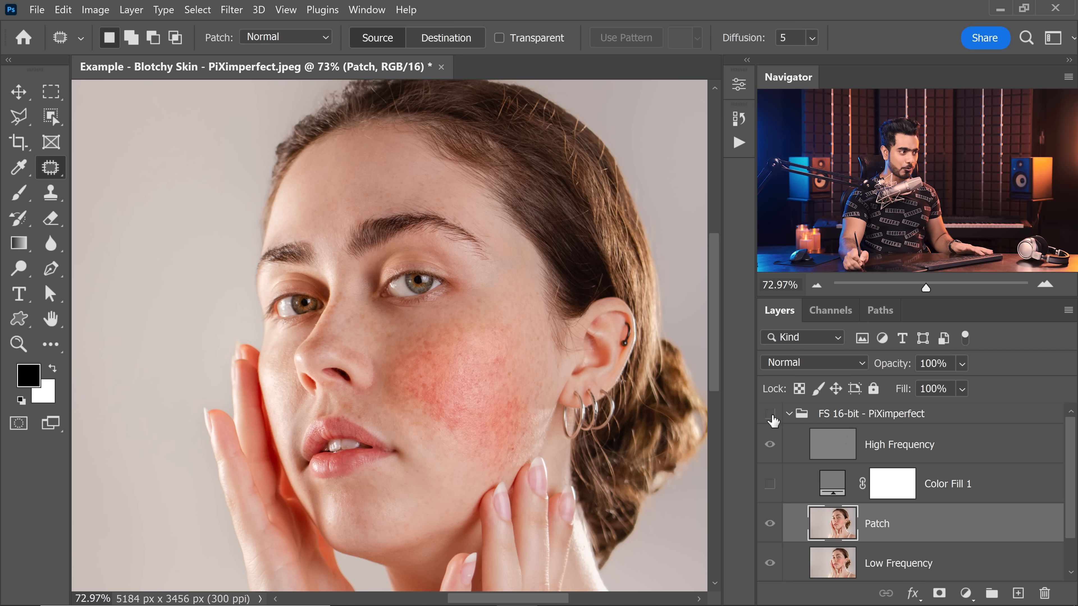
click(770, 413)
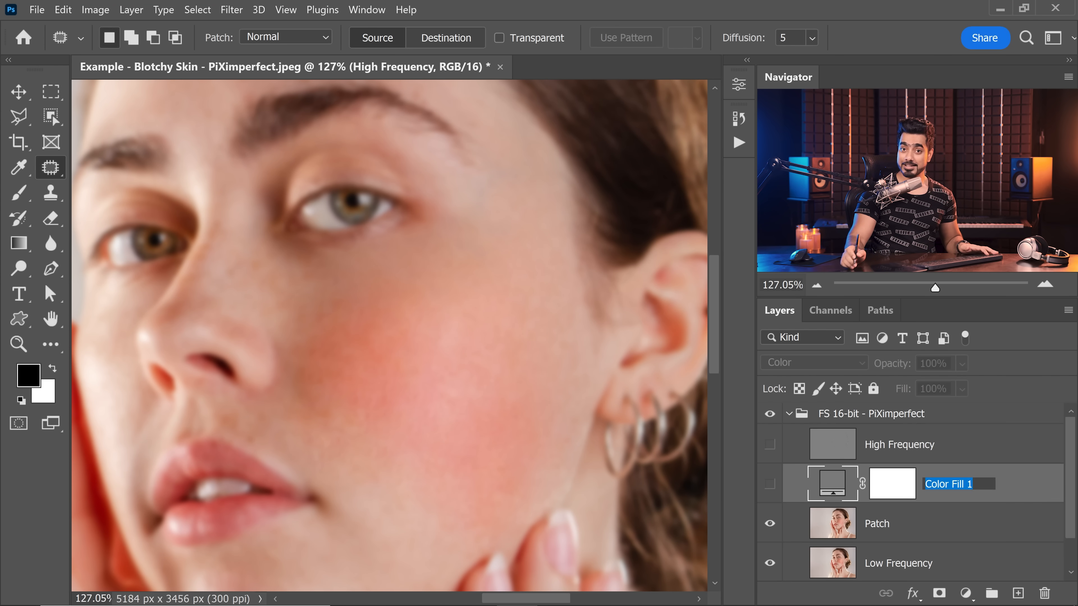
text(Luminosity Check Layer)
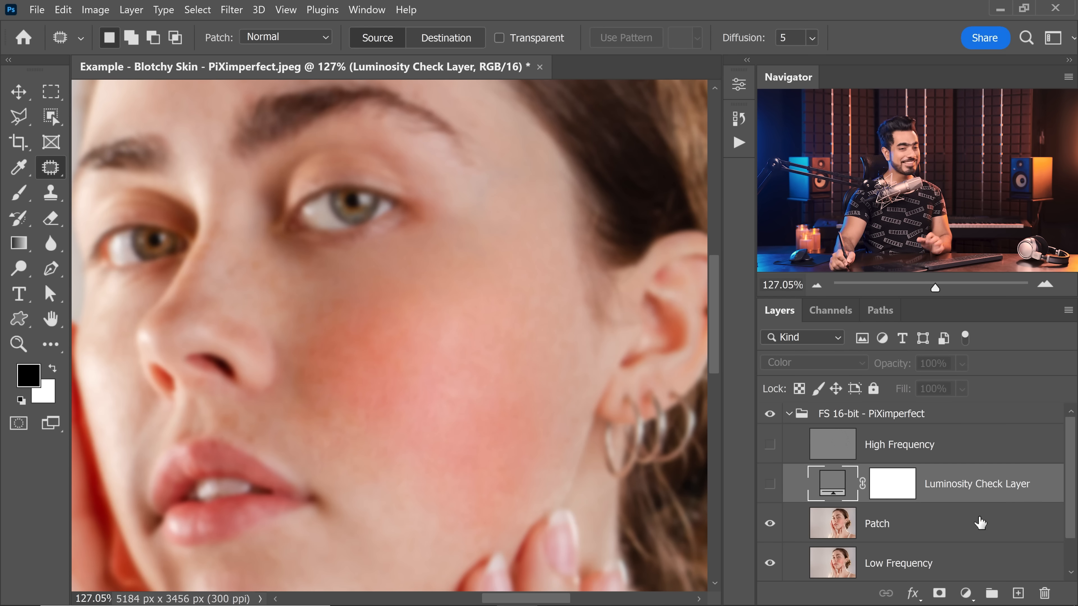
click(966, 593)
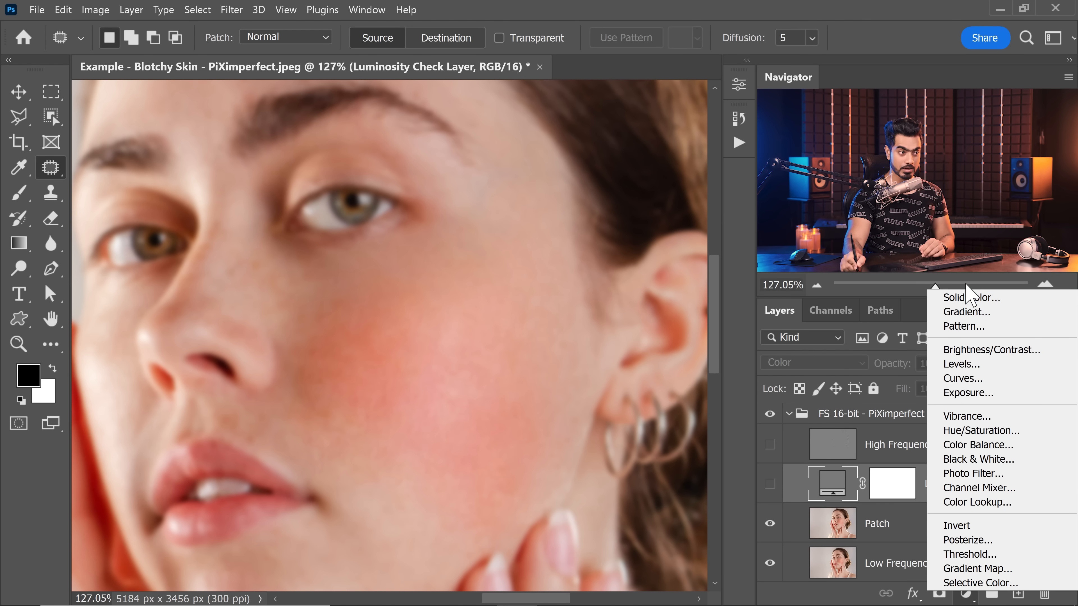
- Add a 50% gray Color Fill 1 layer and set its blend mode to Luminosity
click(970, 297)
text(50)
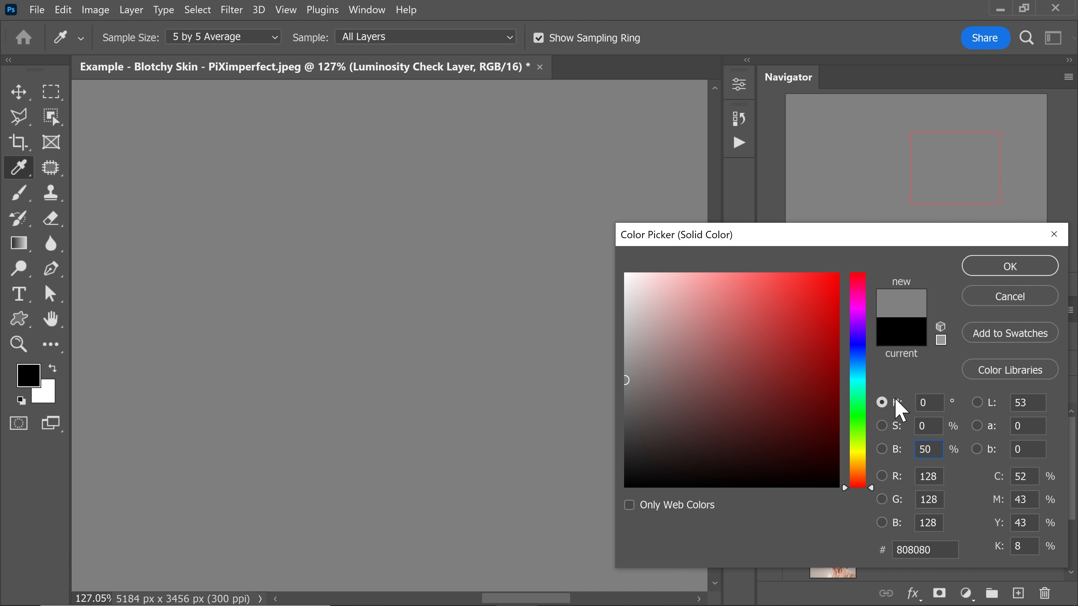
click(1008, 266)
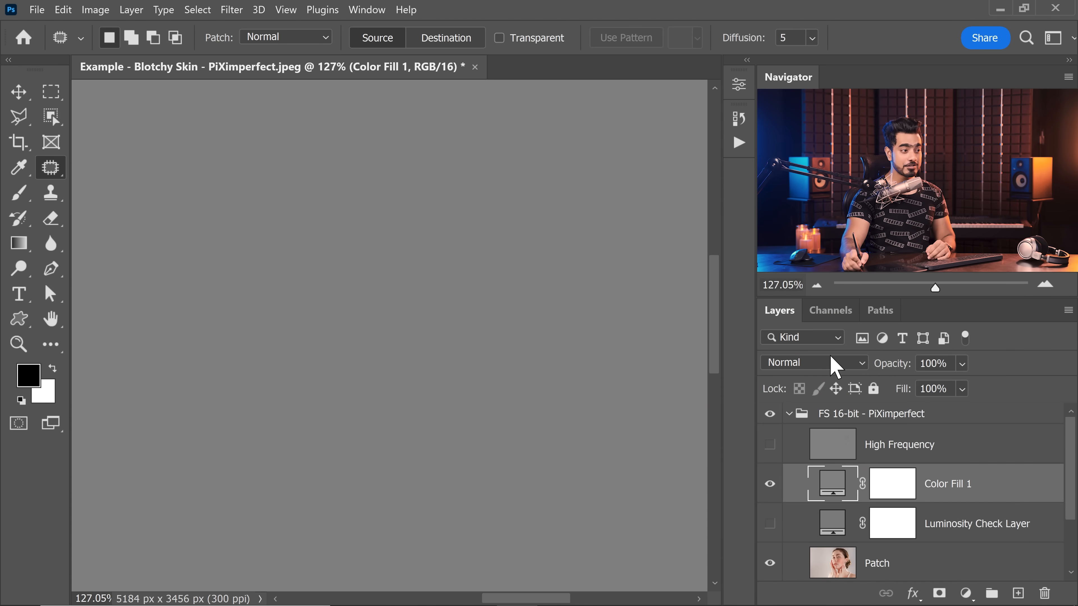
click(813, 363)
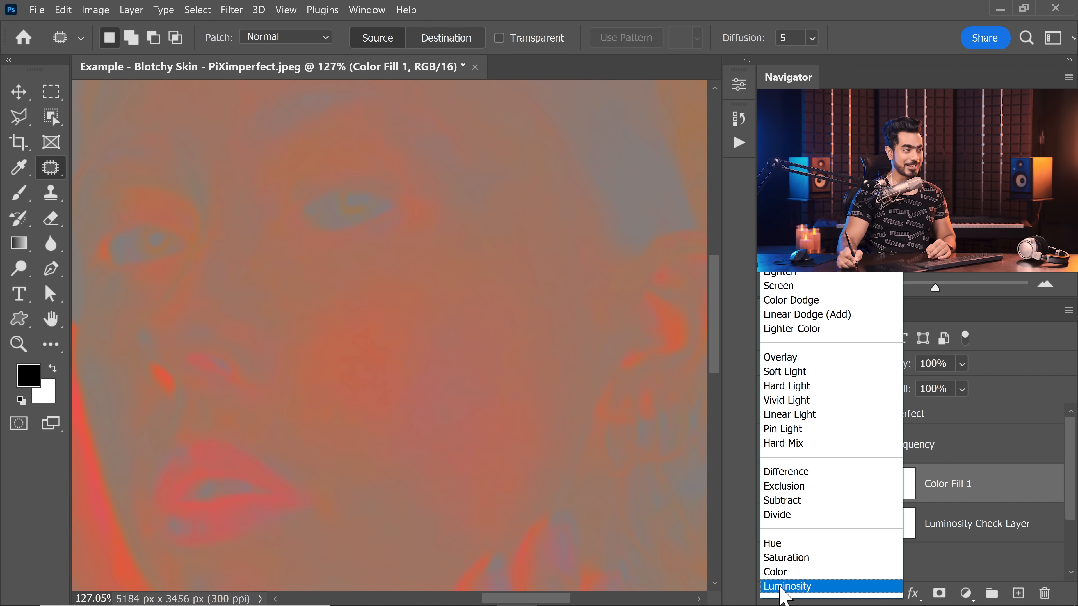
click(786, 586)
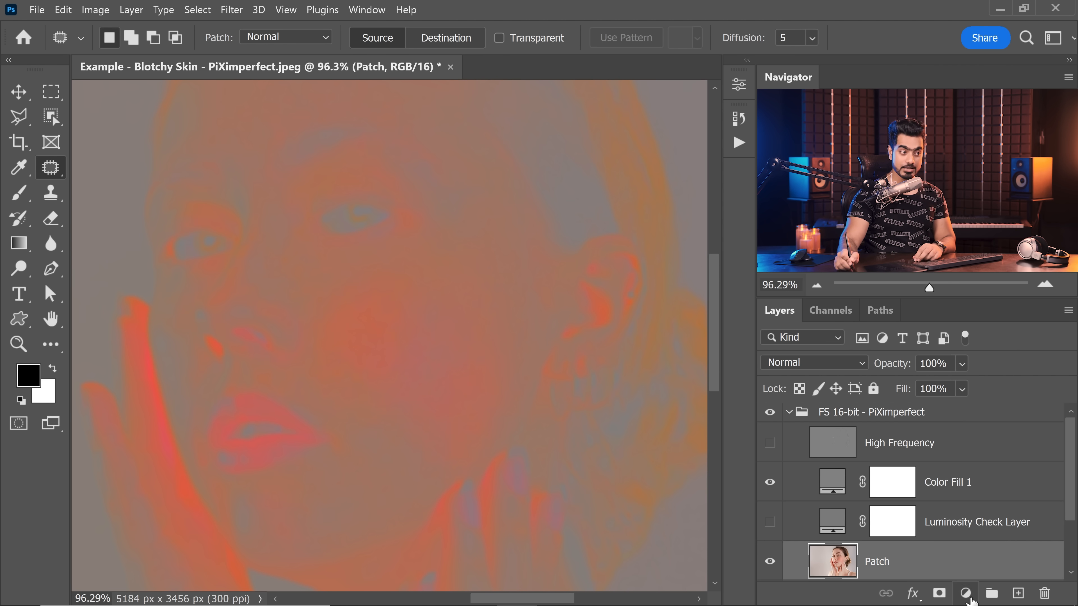
- Add a Hue/Saturation layer on Reds with hue flipped and saturation boosted to expose the band
click(964, 592)
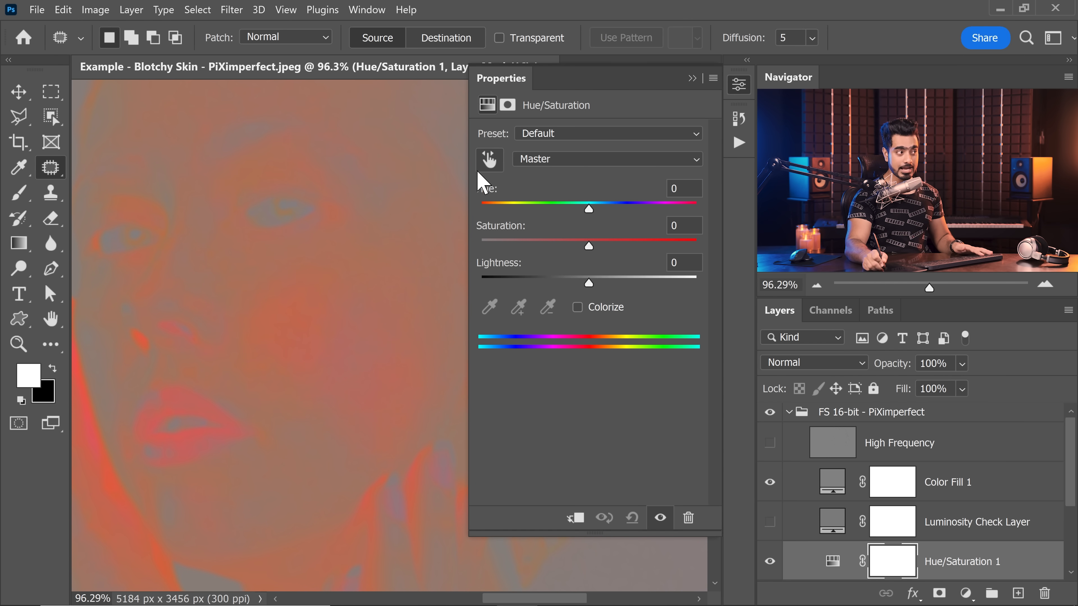
click(605, 159)
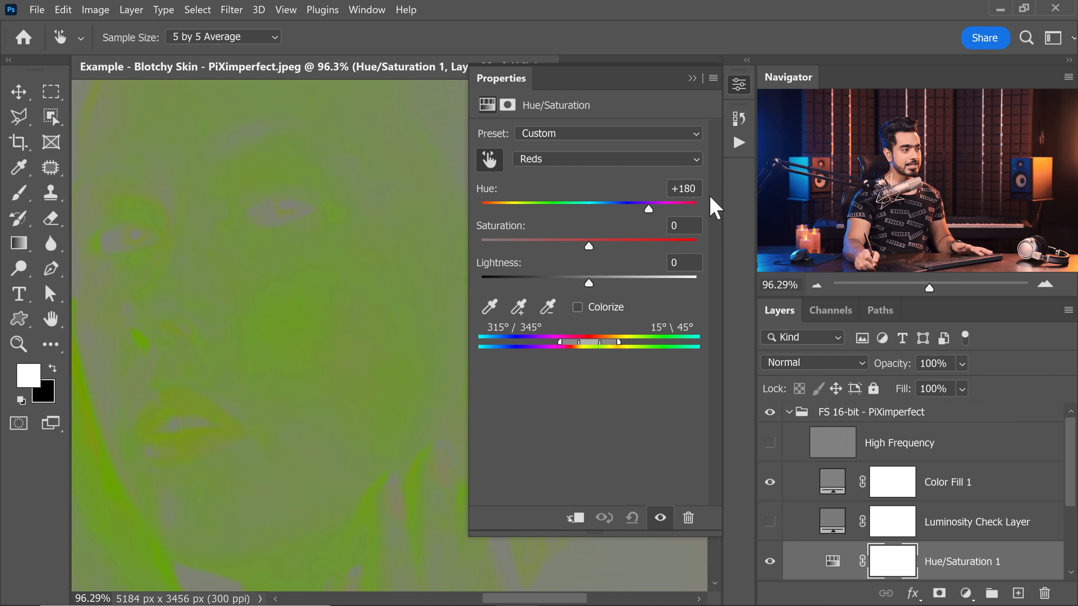
drag(588, 245, 695, 245)
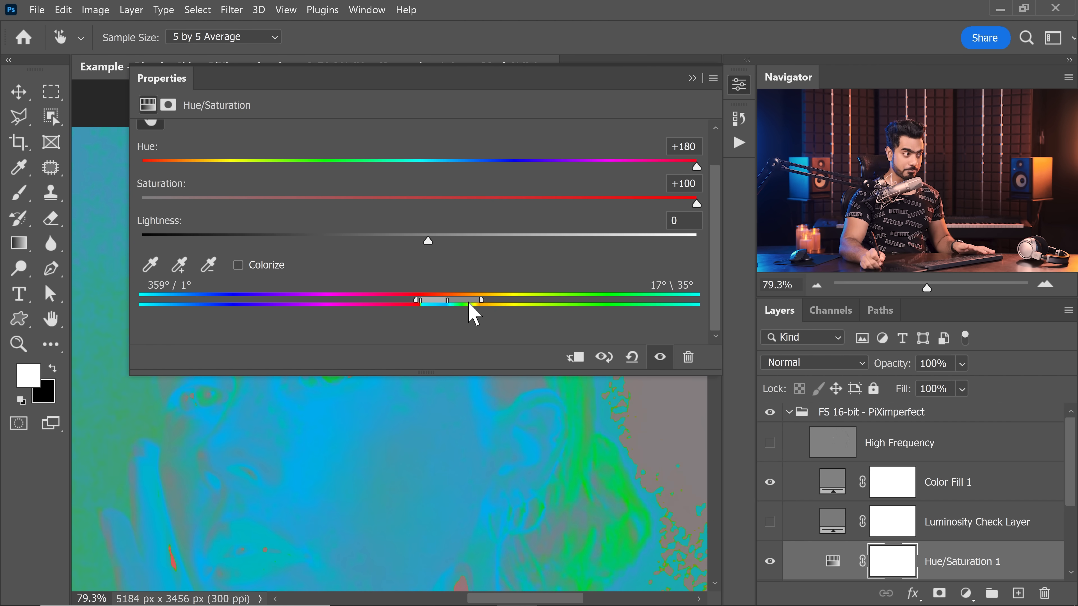
- Adjust the colour-range sliders to a narrow band covering the cheek's red skin tones
drag(478, 301, 429, 301)
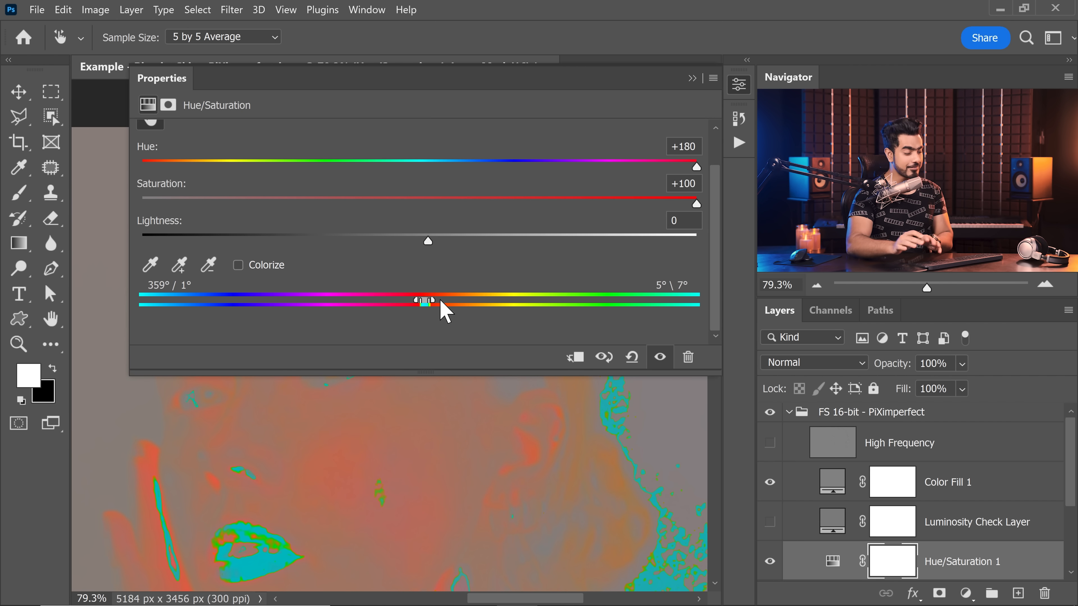
drag(425, 300, 433, 300)
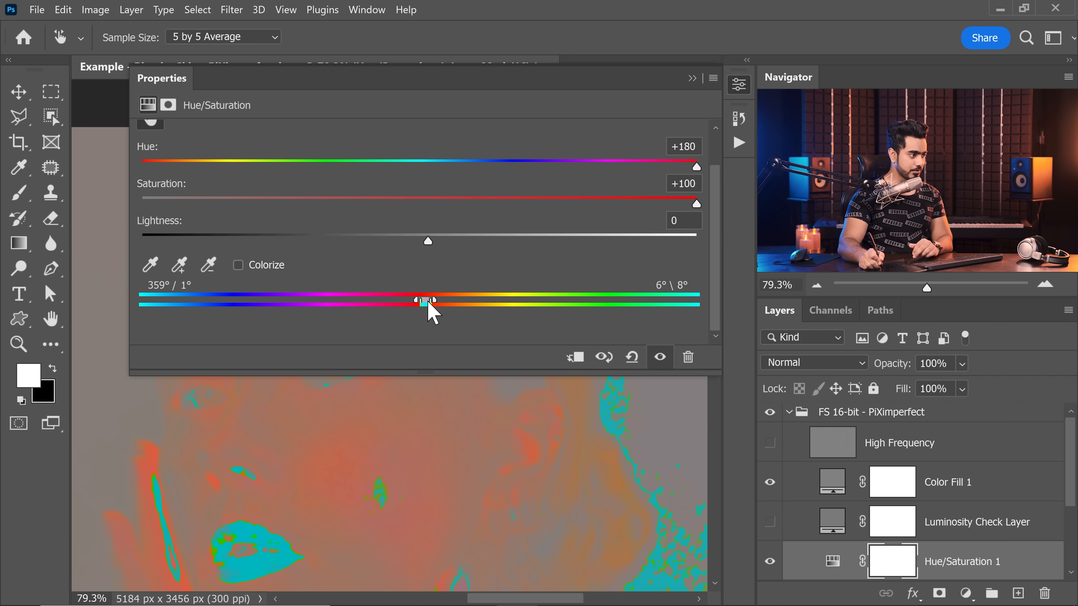
drag(413, 300, 443, 300)
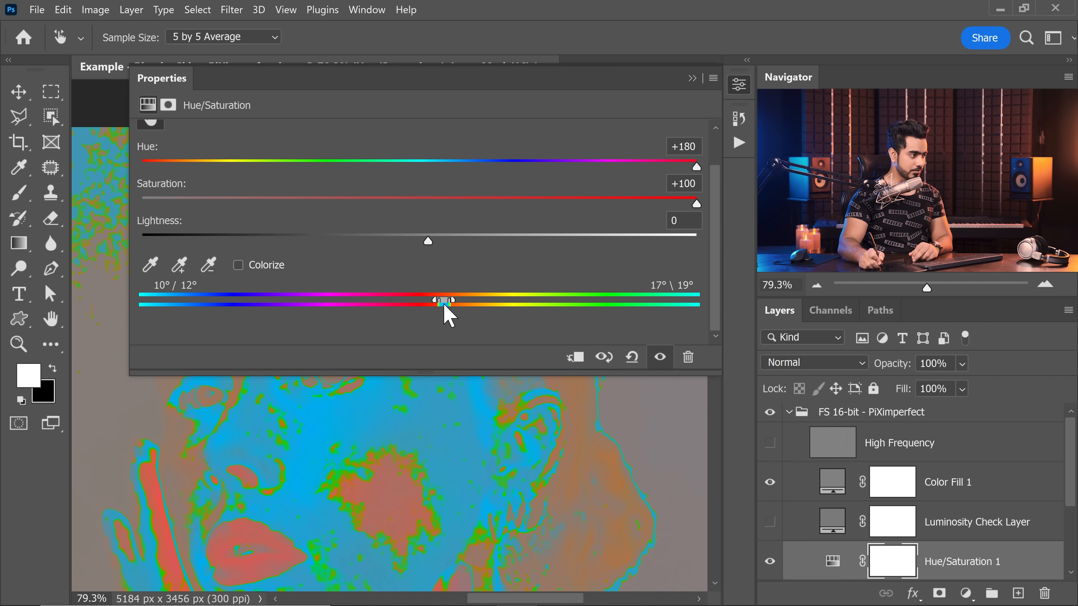
drag(457, 300, 429, 300)
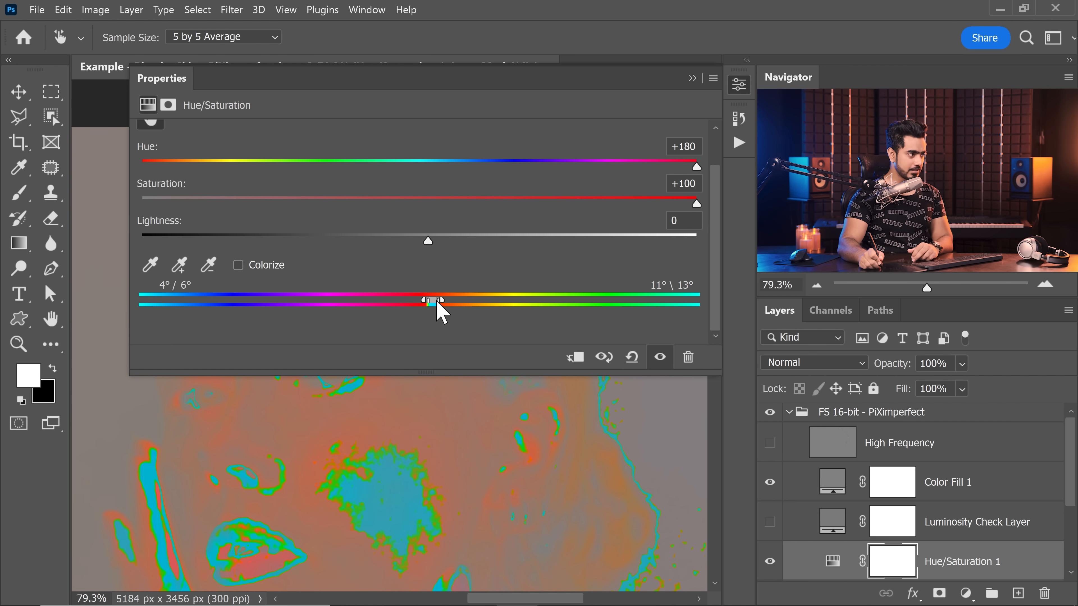
drag(436, 301, 452, 300)
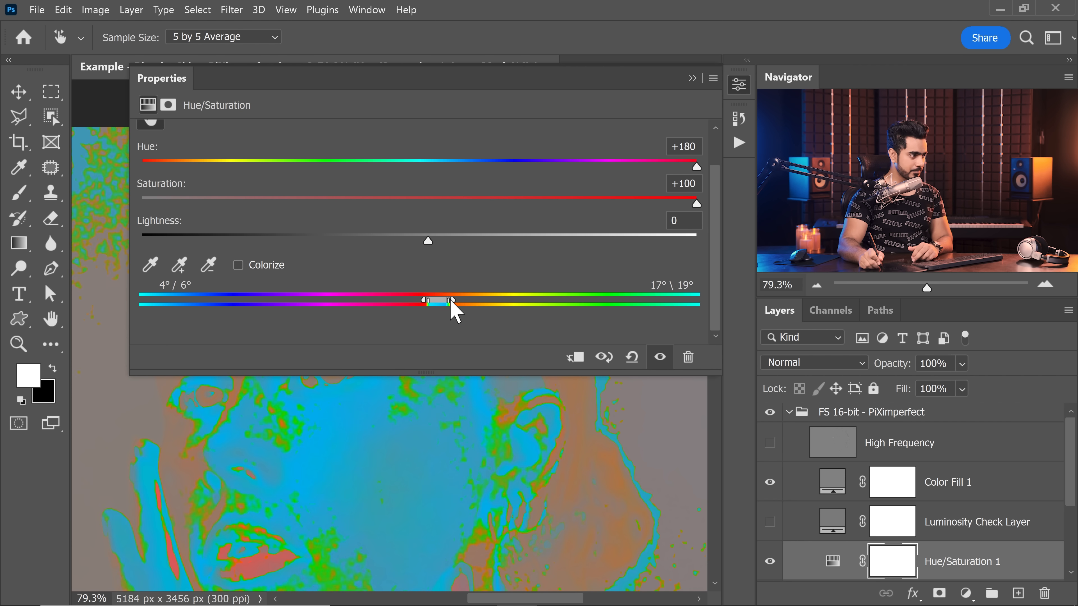
drag(450, 300, 454, 300)
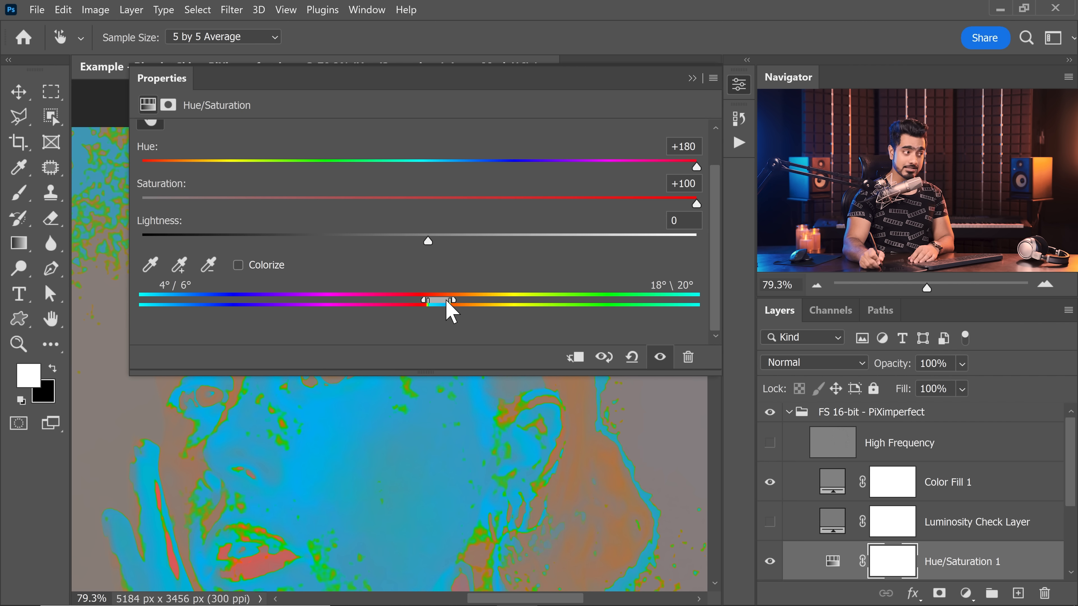
drag(451, 300, 447, 300)
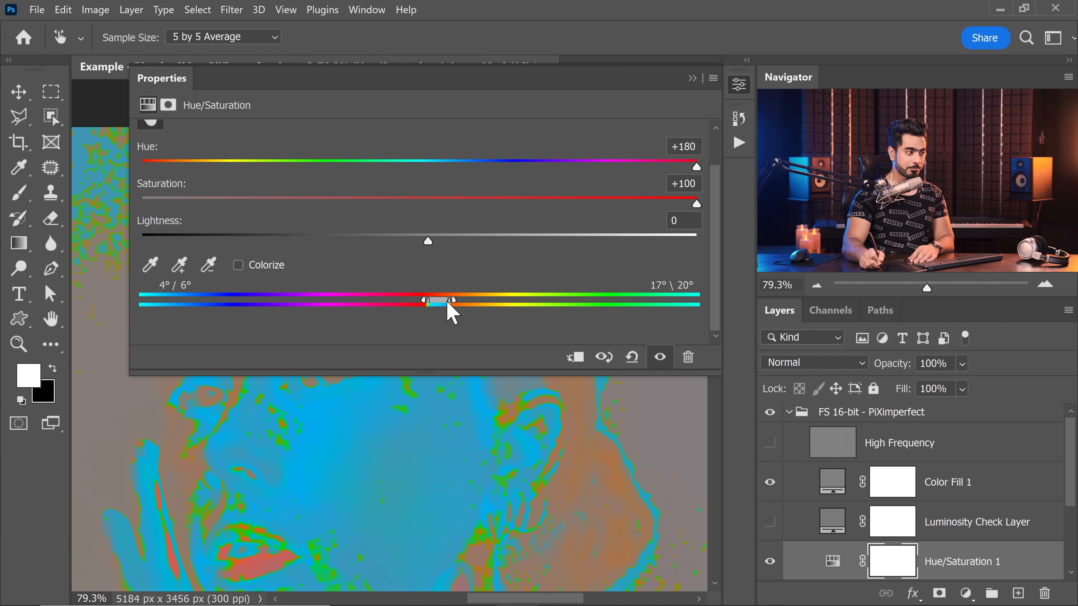
drag(453, 301, 432, 300)
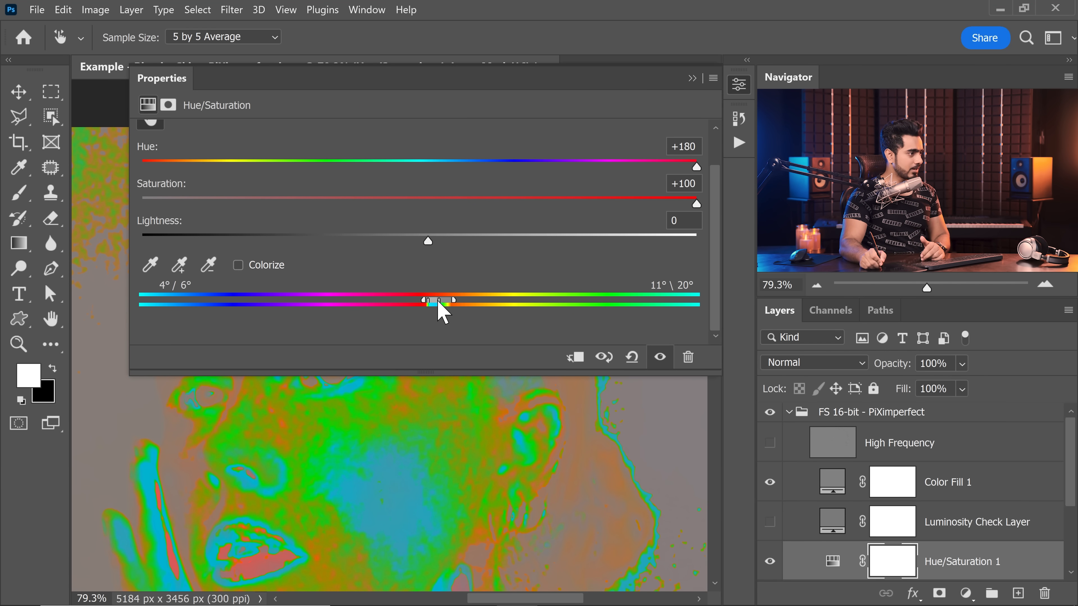
- Bring Saturation back near normal and Hue to about +4, slightly warming the reds
drag(426, 300, 337, 300)
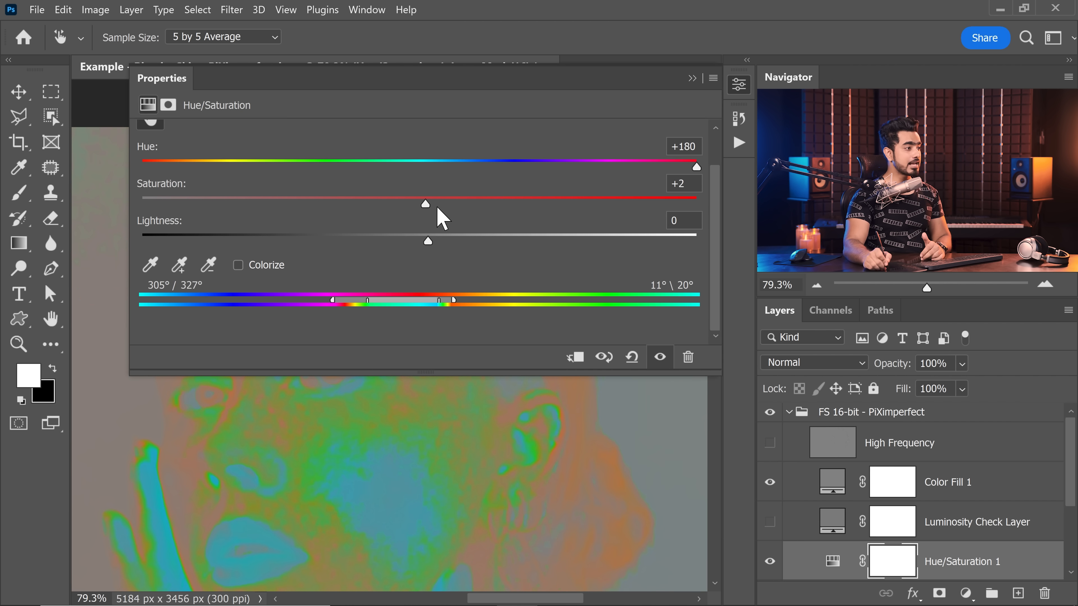
drag(696, 167, 425, 168)
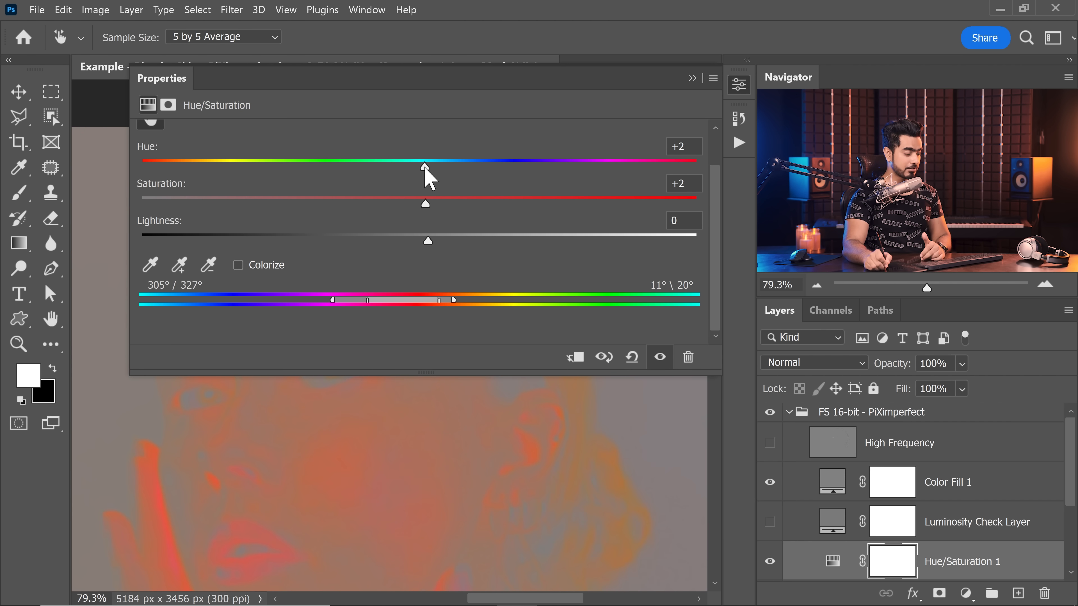
drag(425, 169, 419, 169)
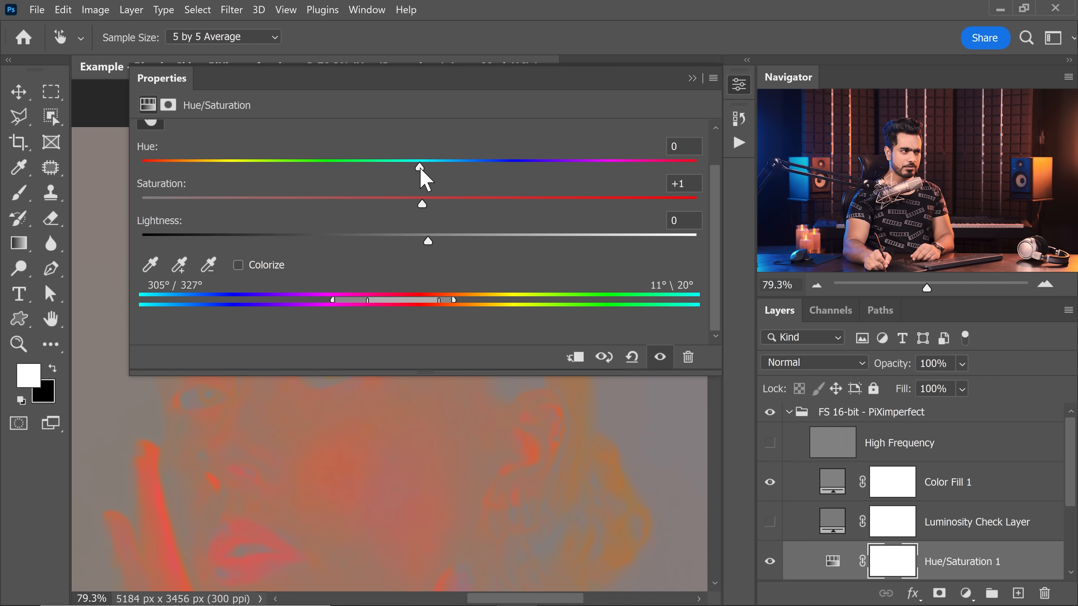
drag(421, 168, 428, 168)
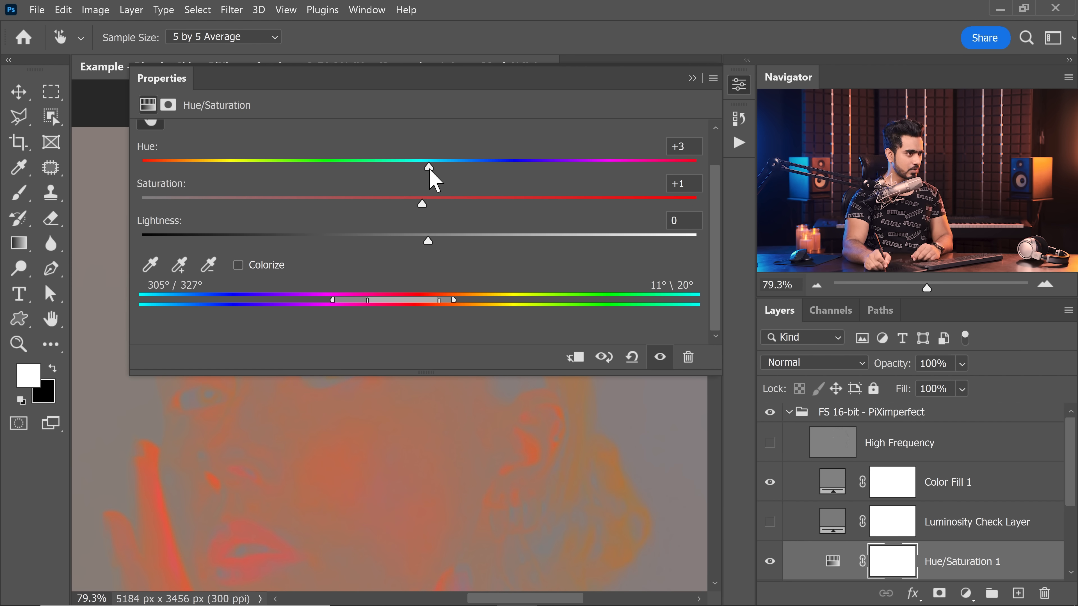
drag(426, 166, 429, 166)
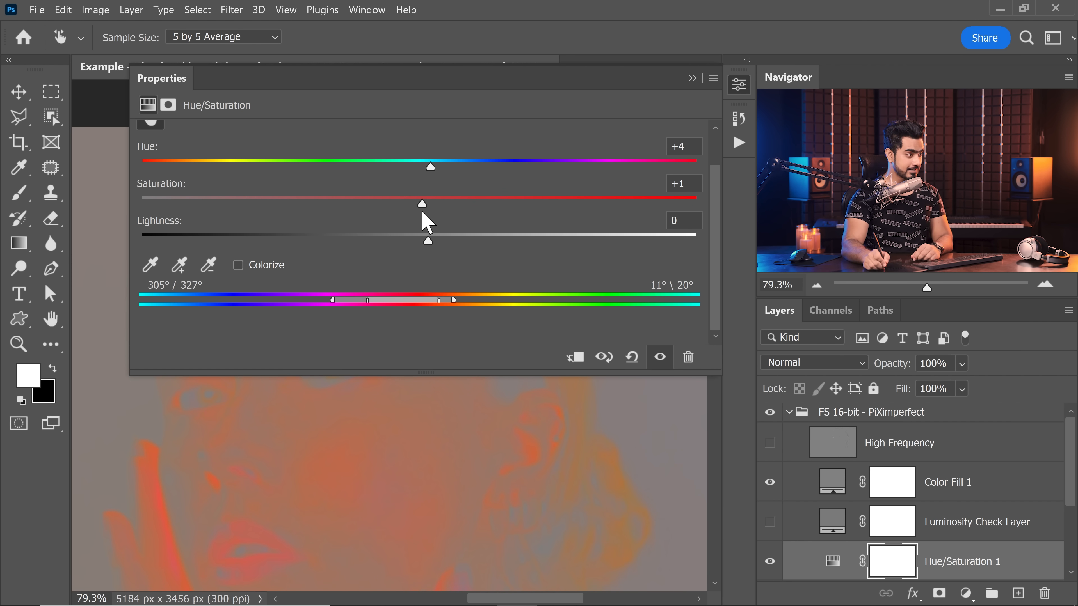
drag(422, 203, 393, 203)
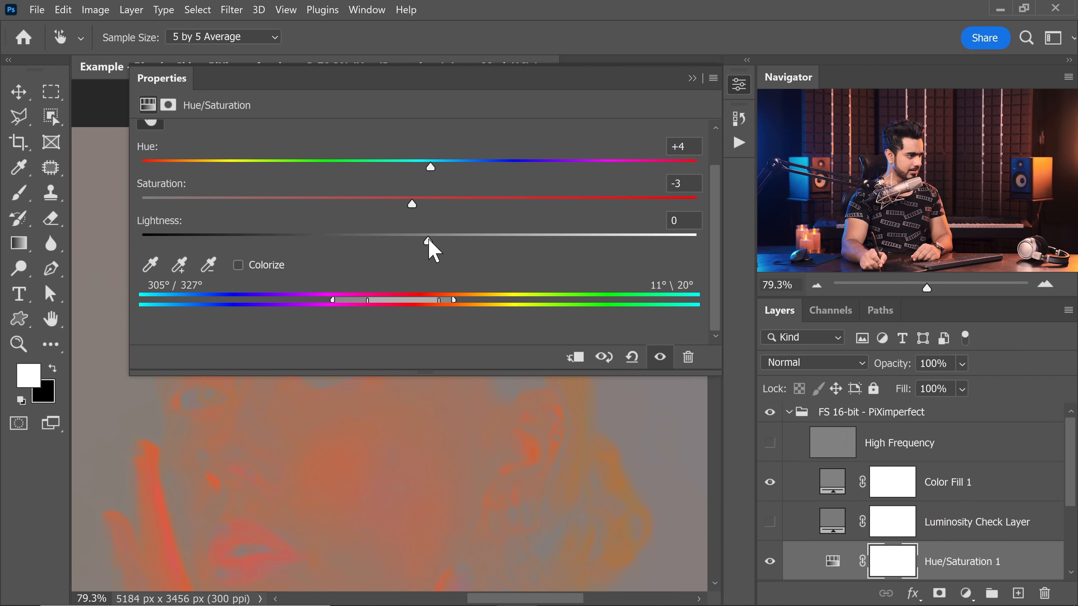
- Raise Lightness to +35, set Saturation to +4, and hide Color Fill 1 to see normal colour
drag(411, 241, 504, 242)
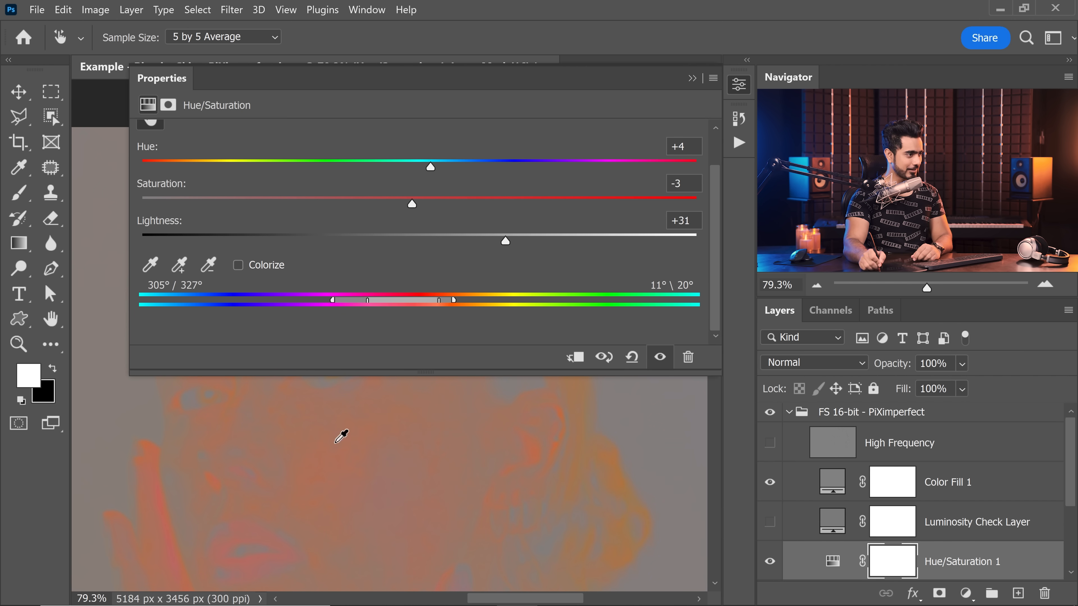
drag(504, 241, 516, 241)
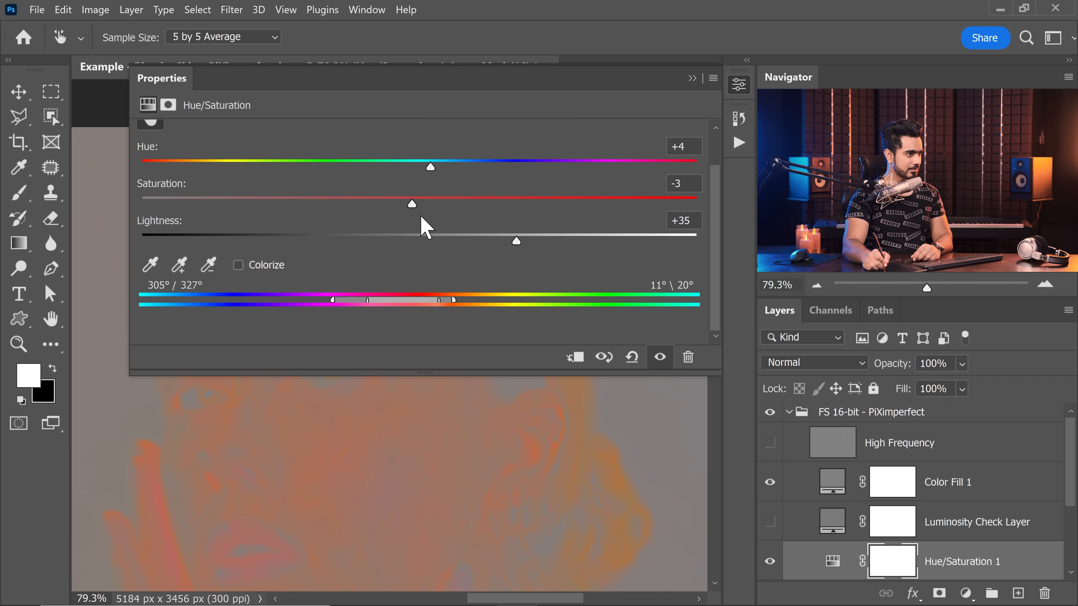
drag(412, 204, 429, 204)
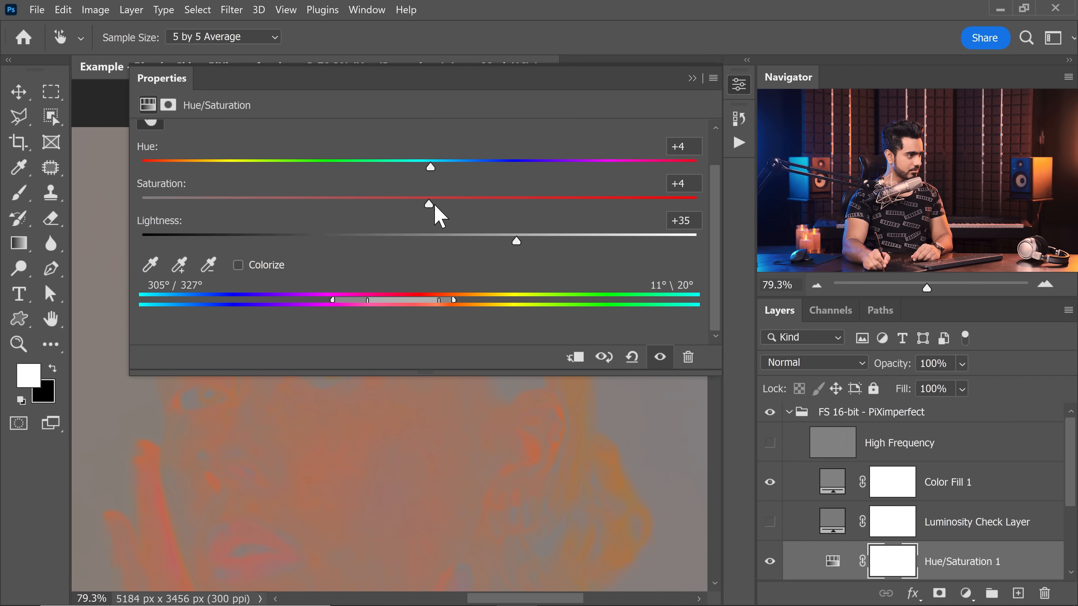
drag(430, 203, 438, 203)
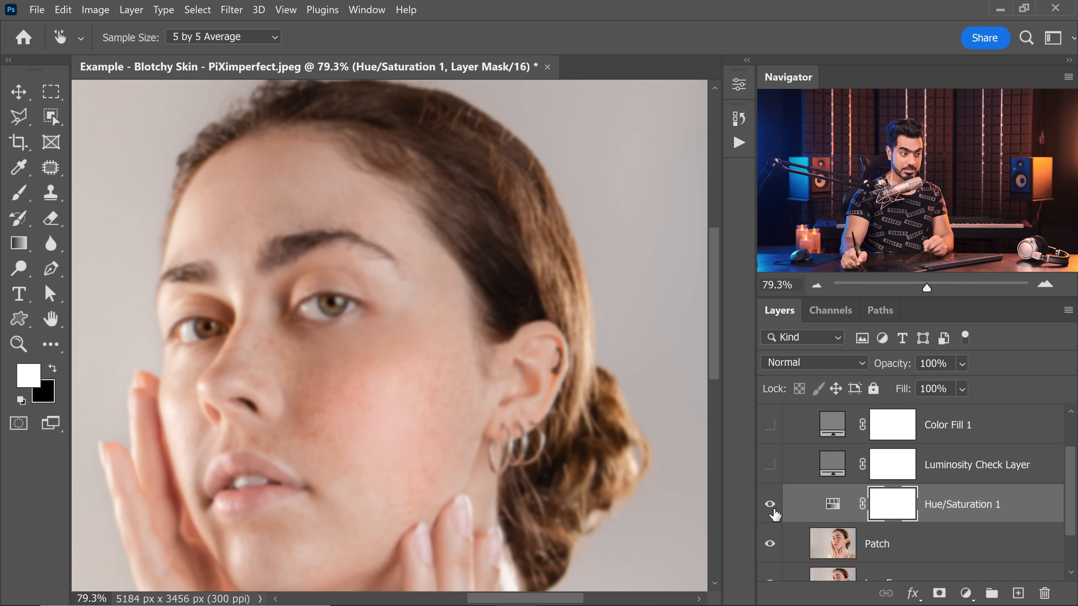
- Compare the correction on/off and widen the Reds range, giving Hue +4, Saturation +7, Lightness +35
click(770, 504)
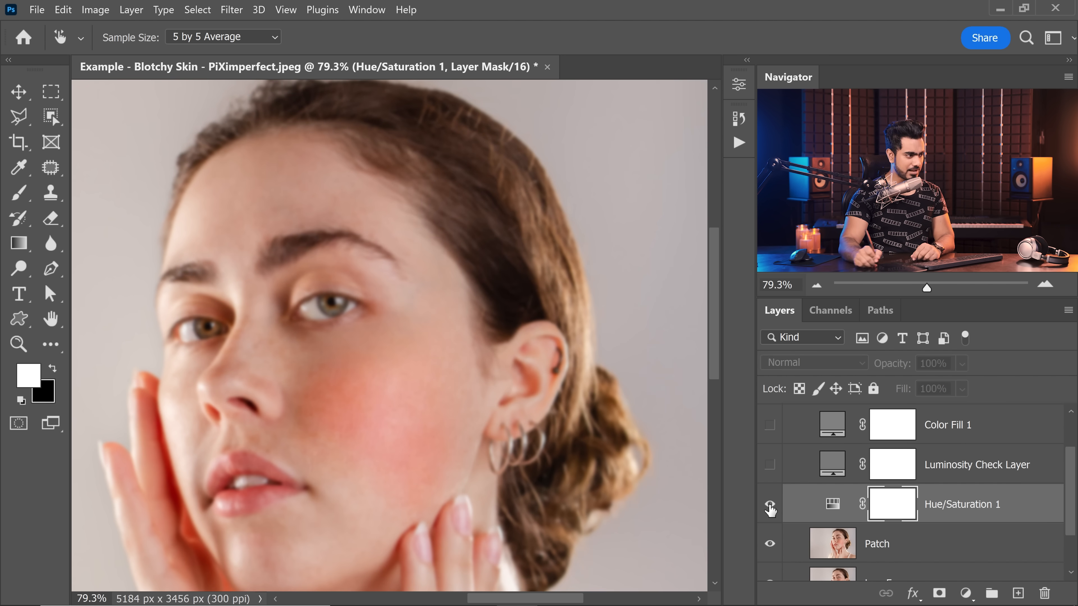
click(768, 504)
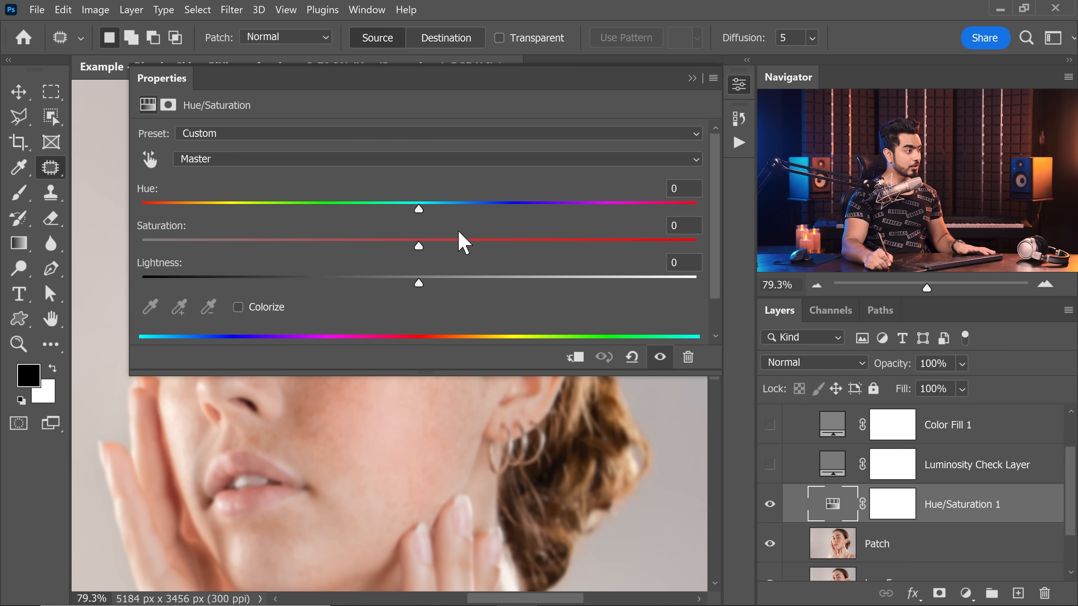
click(437, 159)
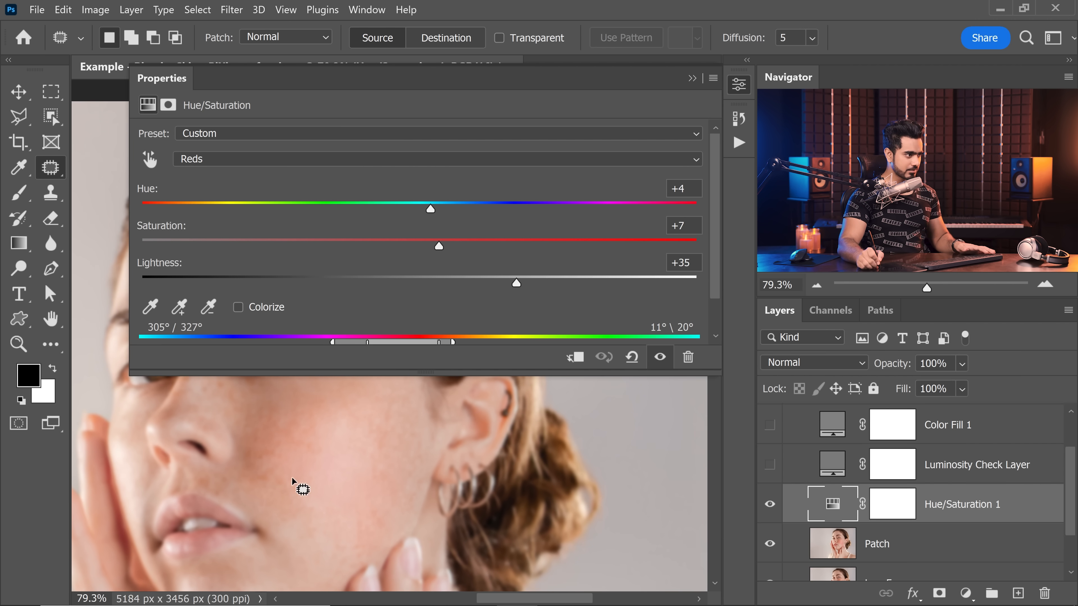
drag(453, 341, 473, 342)
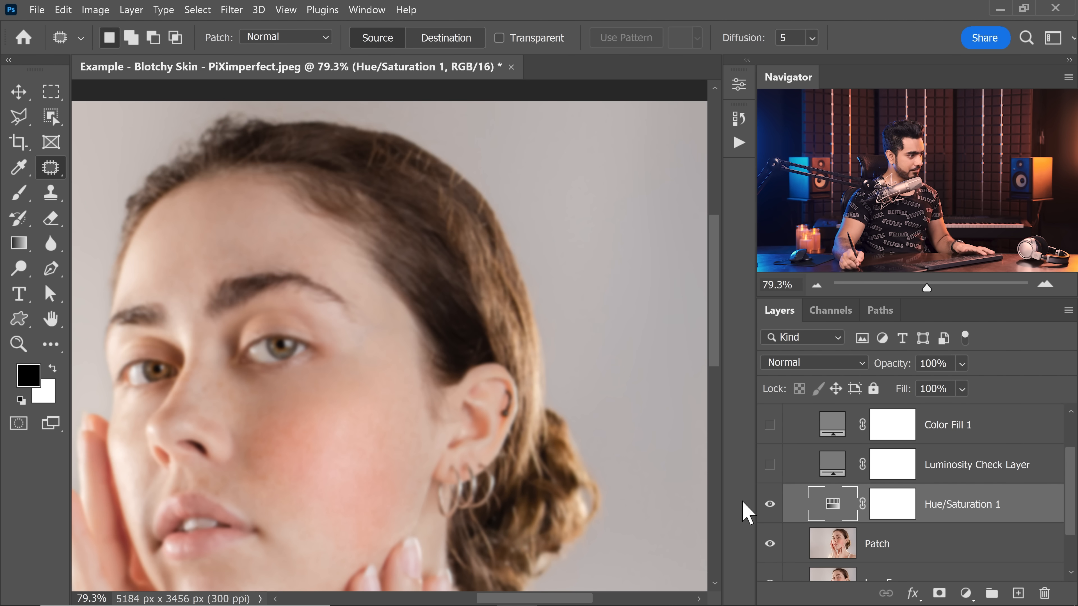
click(892, 503)
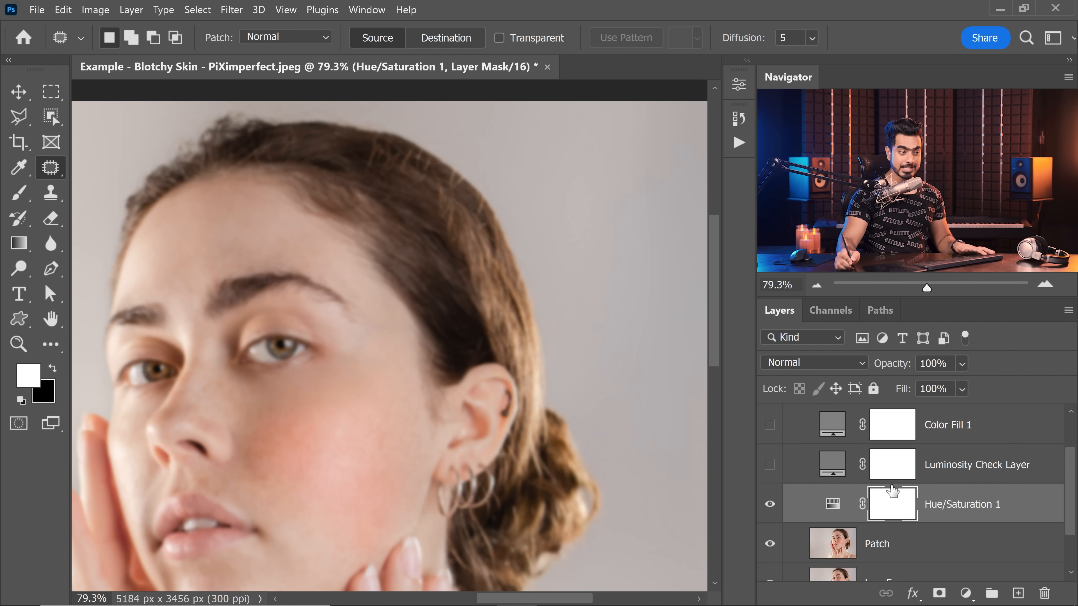
- Mask the reds correction to a painted cheek area and lower Lightness to +26
click(20, 193)
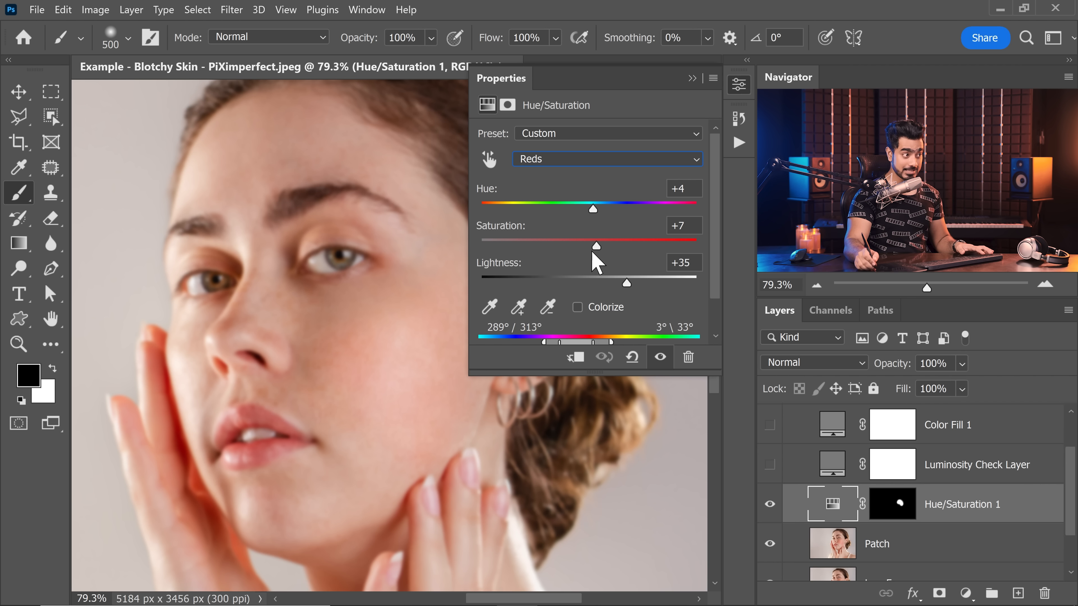
drag(623, 283, 617, 282)
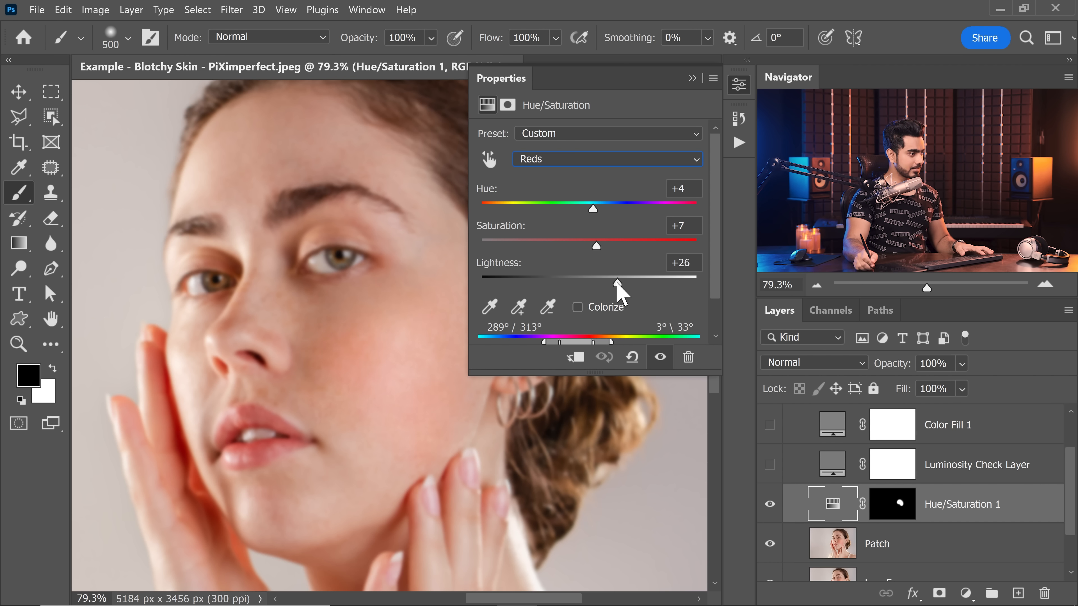
drag(596, 245, 602, 245)
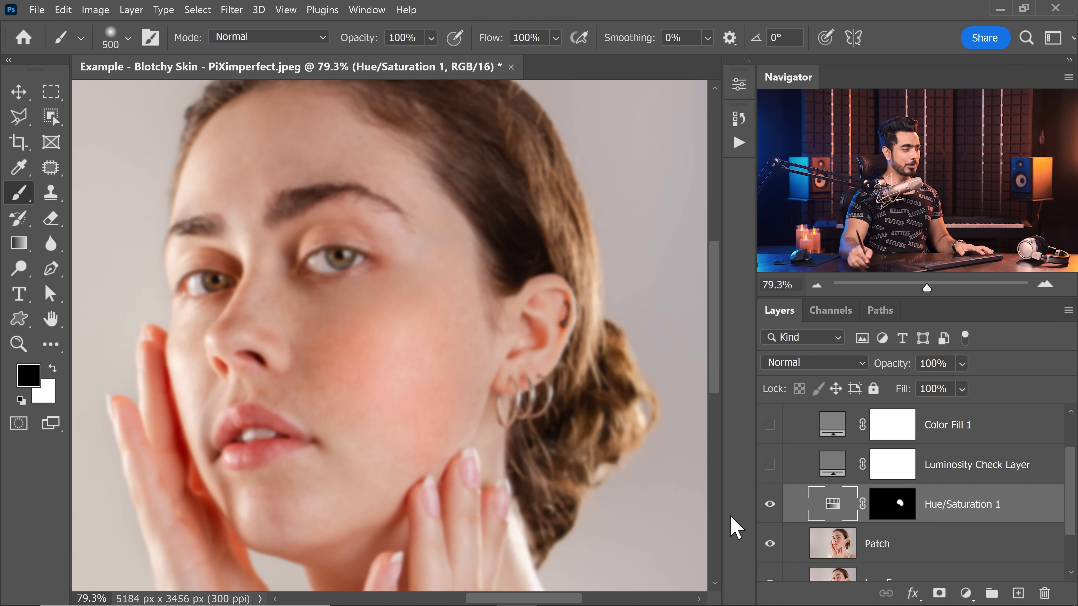
mouse_move(1071, 514)
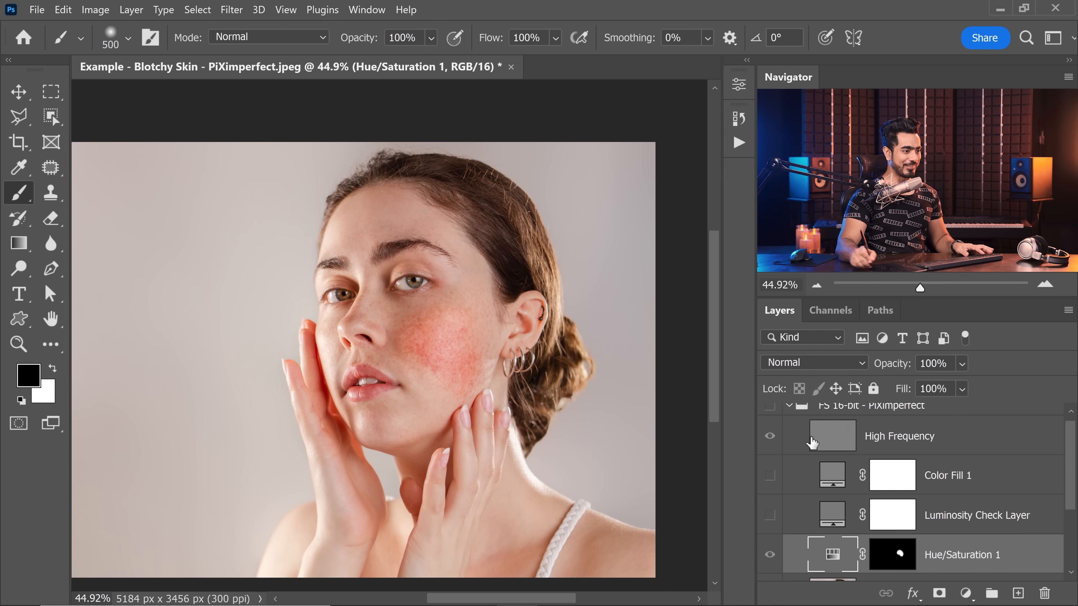
- Create a new empty Layer 1 in Color blend mode above Hue/Saturation 1
click(769, 425)
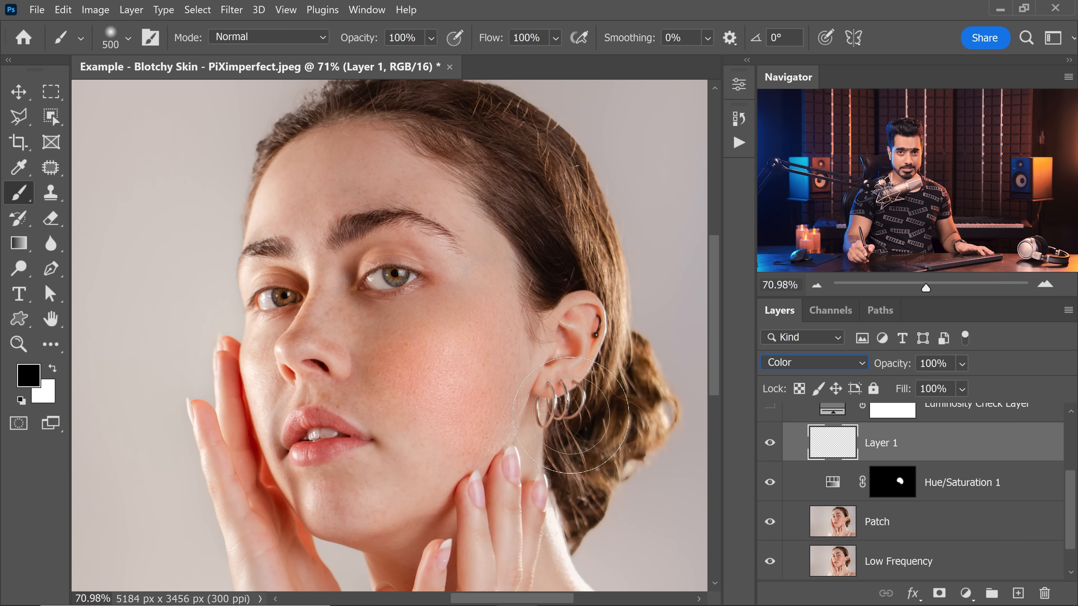
- Set 5×5 average Eyedropper sampling and a 125-px Brush at 10% flow
click(18, 168)
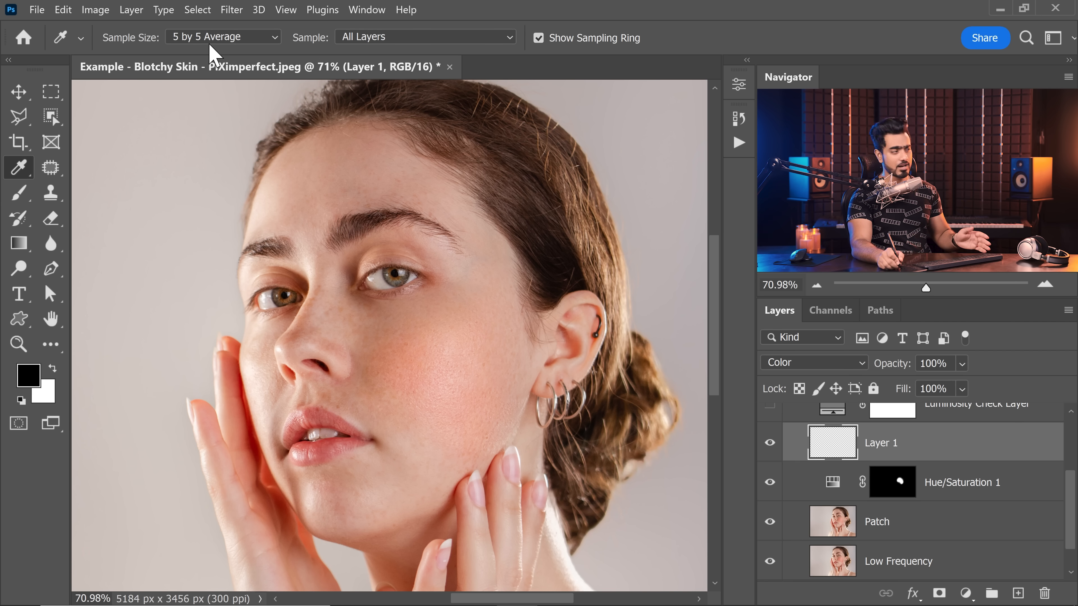
mouse_move(632, 246)
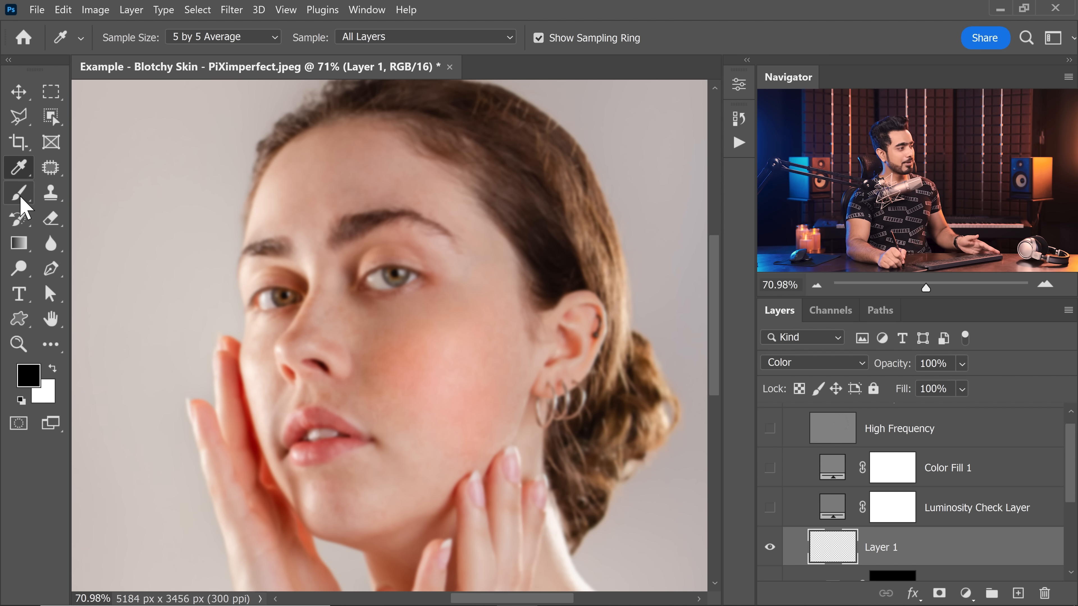
click(18, 193)
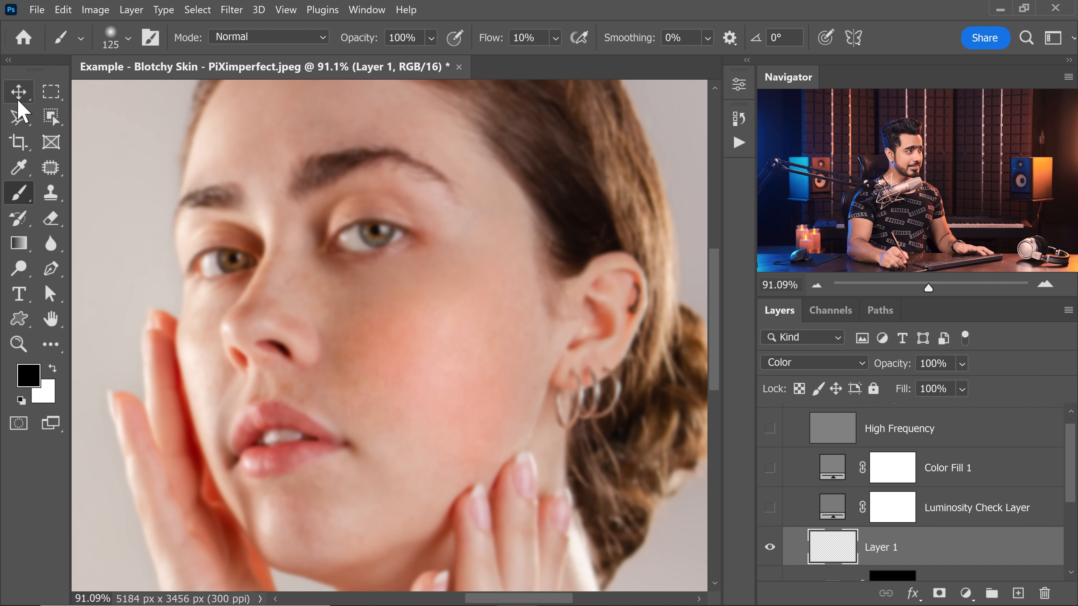
- Sample clean cheek skin and paint it over red cheek and jaw areas on Layer 1, then hide the FS group to compare
click(19, 91)
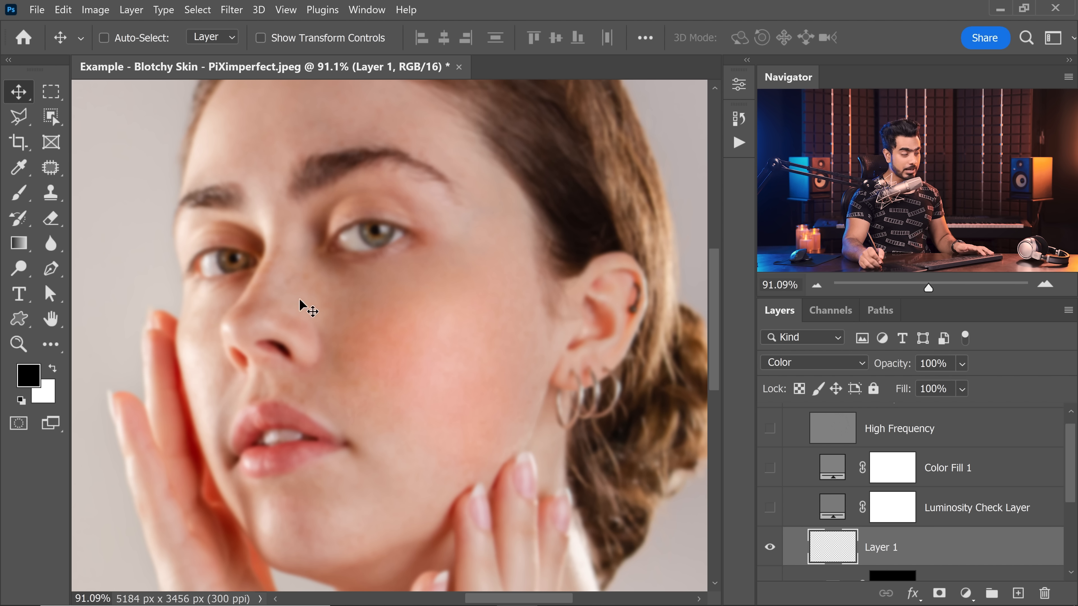
click(18, 192)
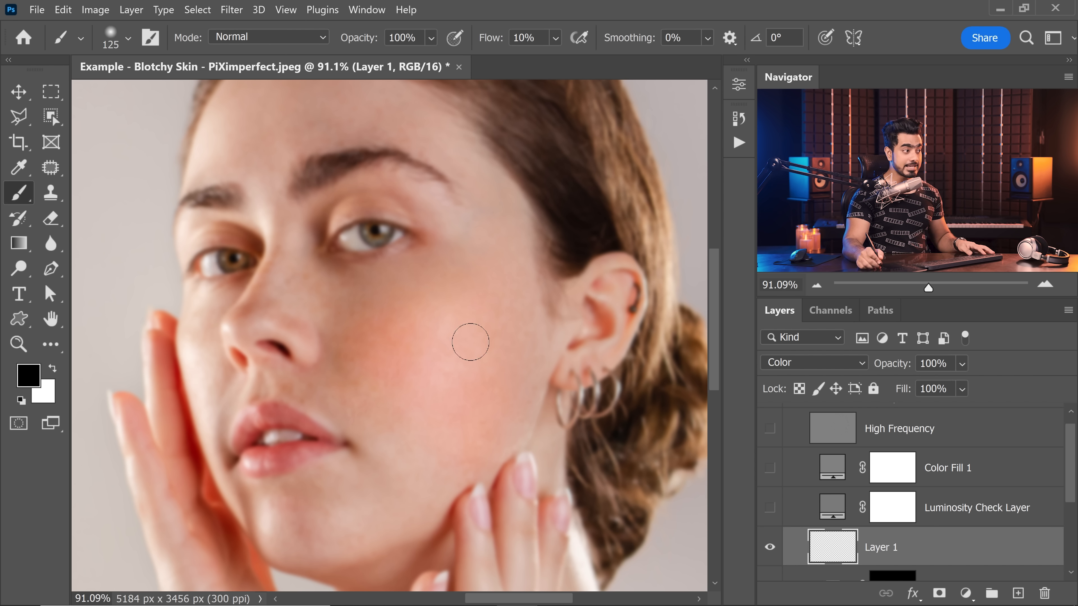
mouse_move(490, 318)
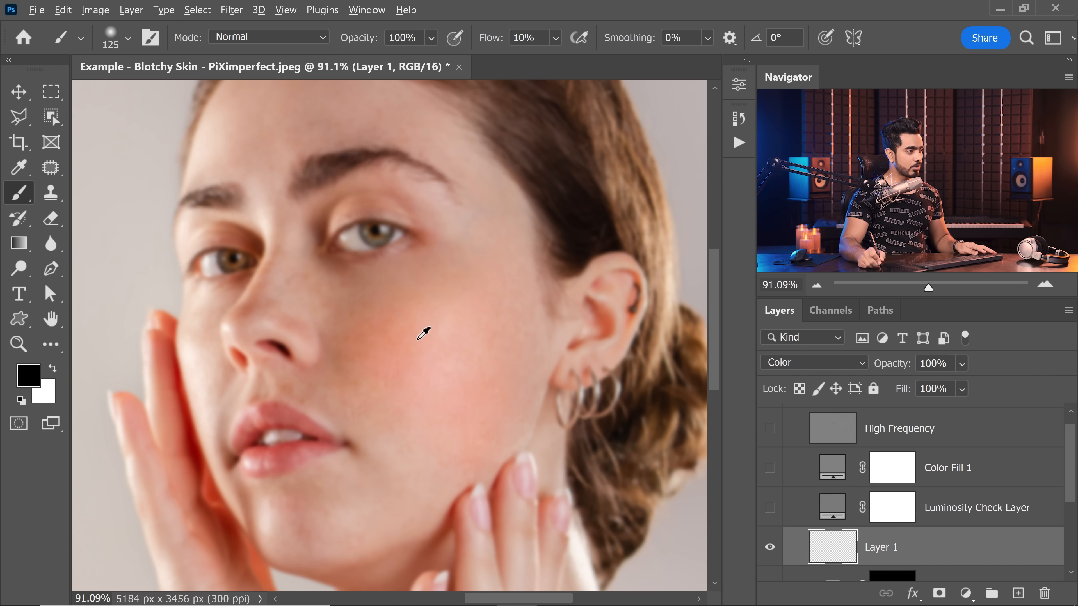
click(423, 333)
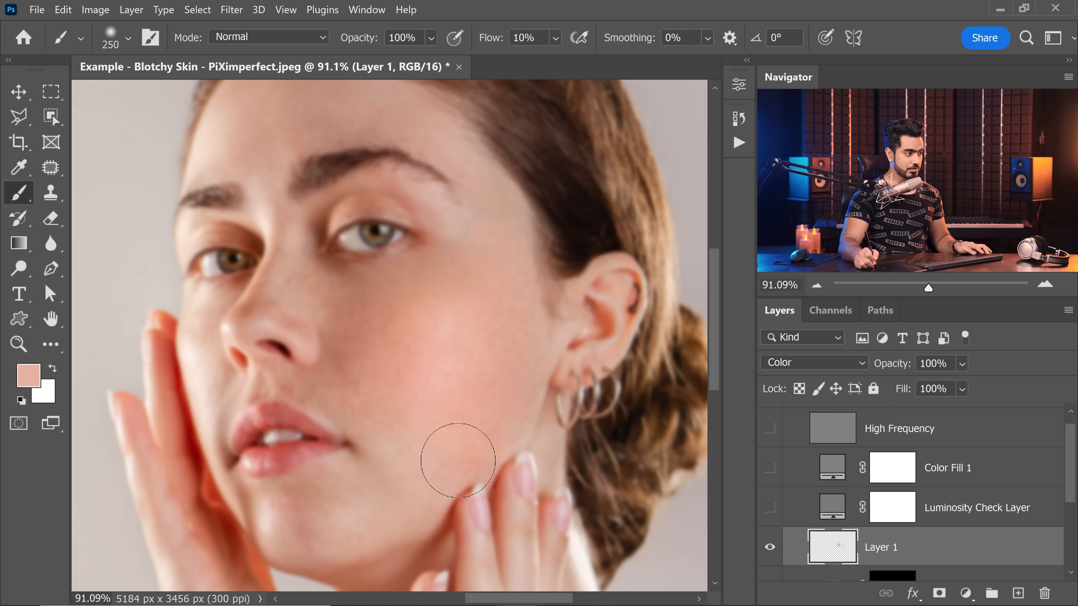
mouse_move(398, 323)
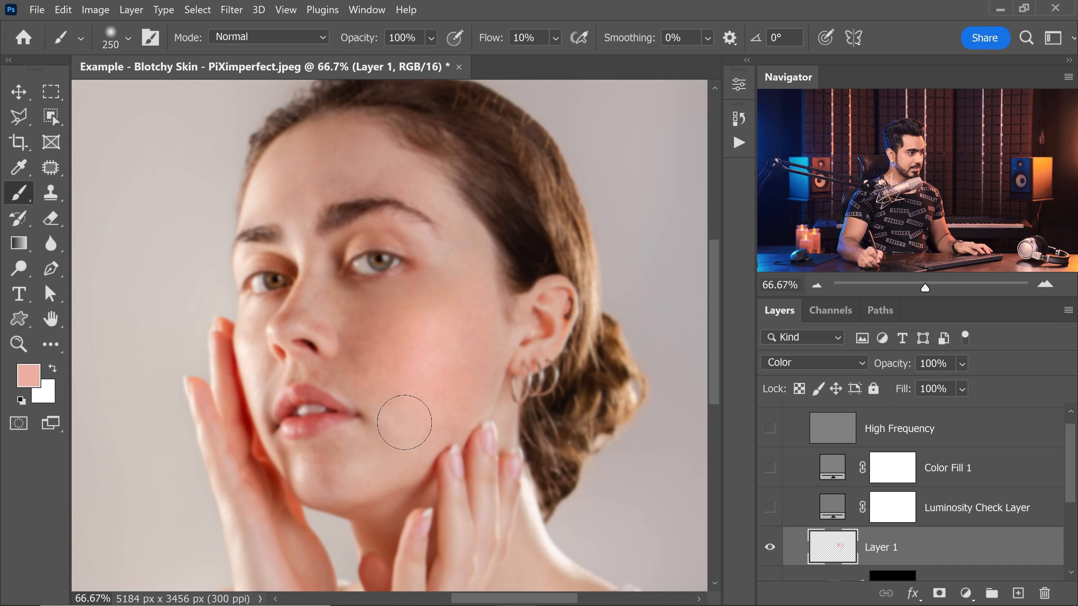
mouse_move(378, 426)
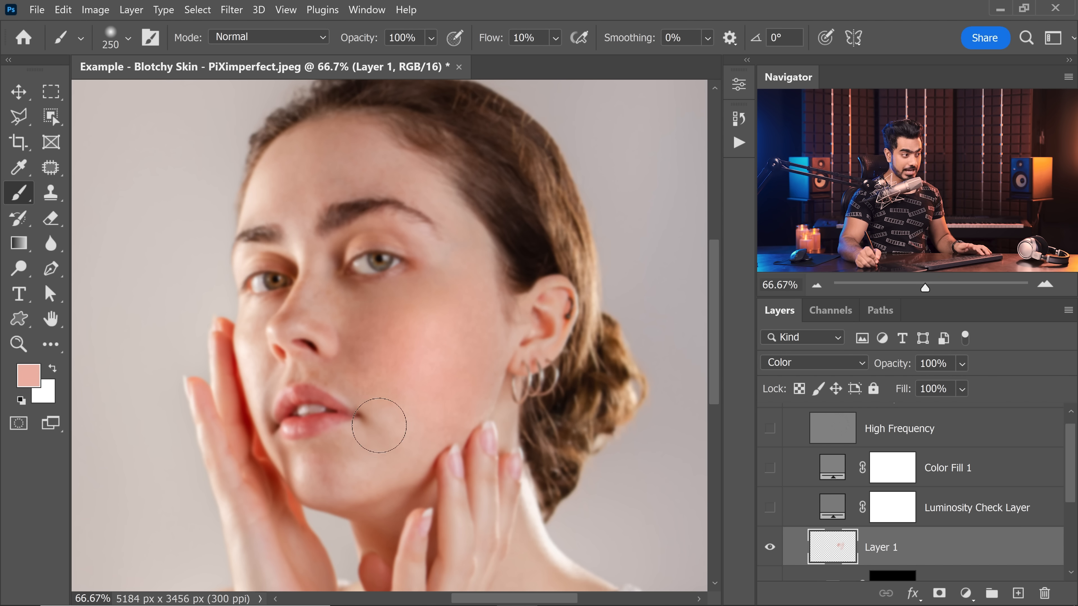
mouse_move(401, 470)
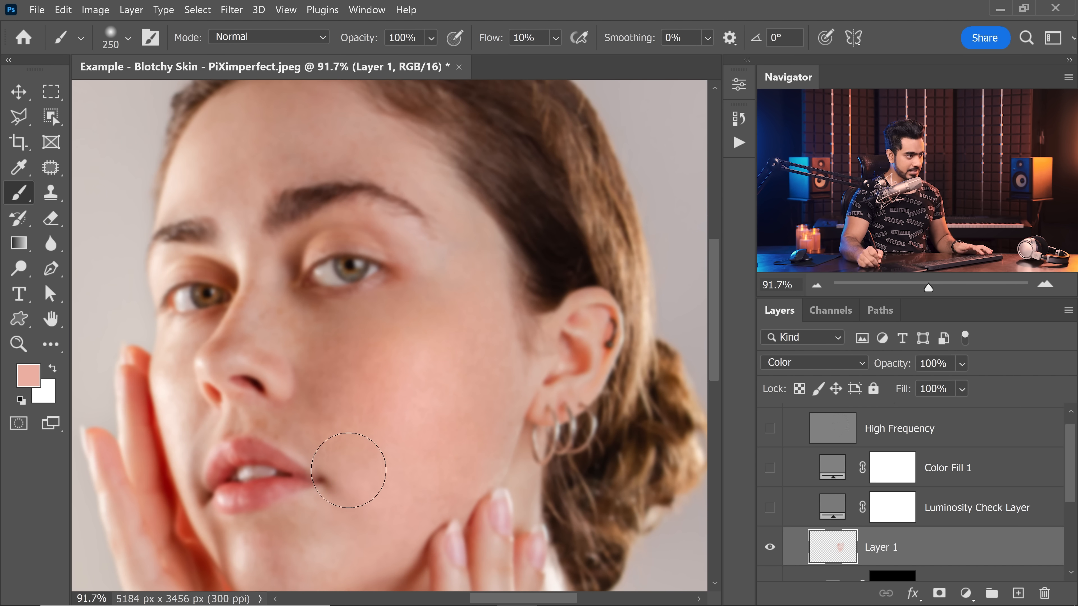
mouse_move(500, 446)
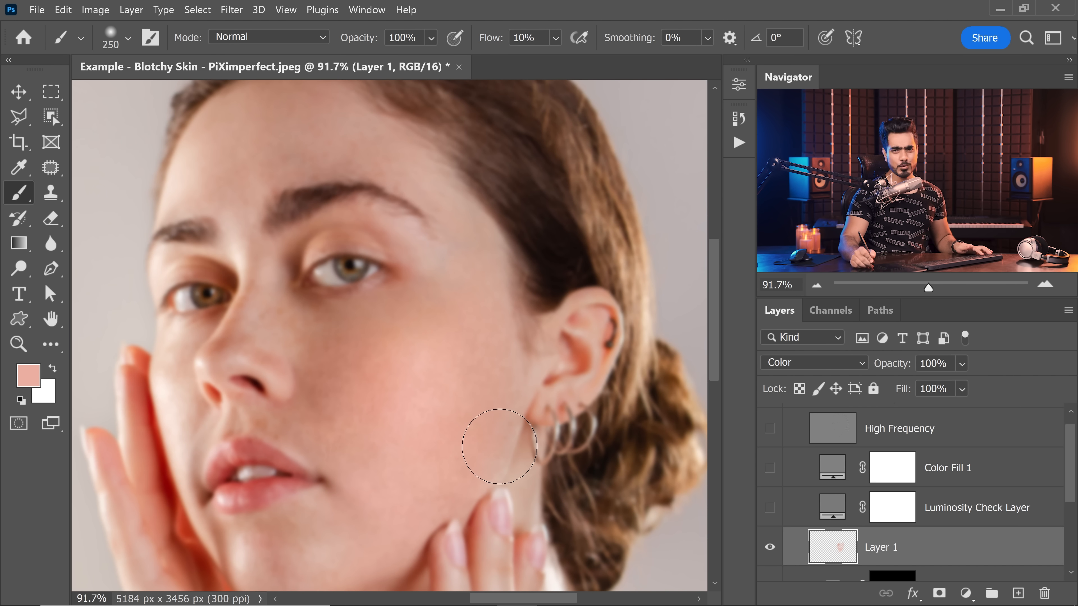
click(769, 428)
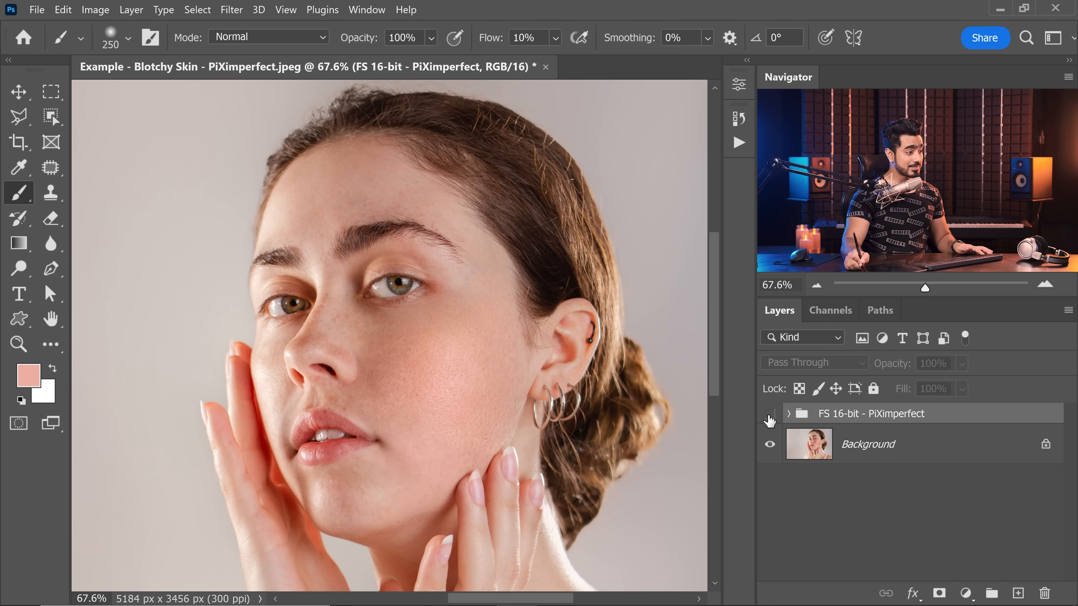
- Show the FS 16-bit group again and expand it to toggle Layer 1 and Hue/Saturation 1
click(768, 413)
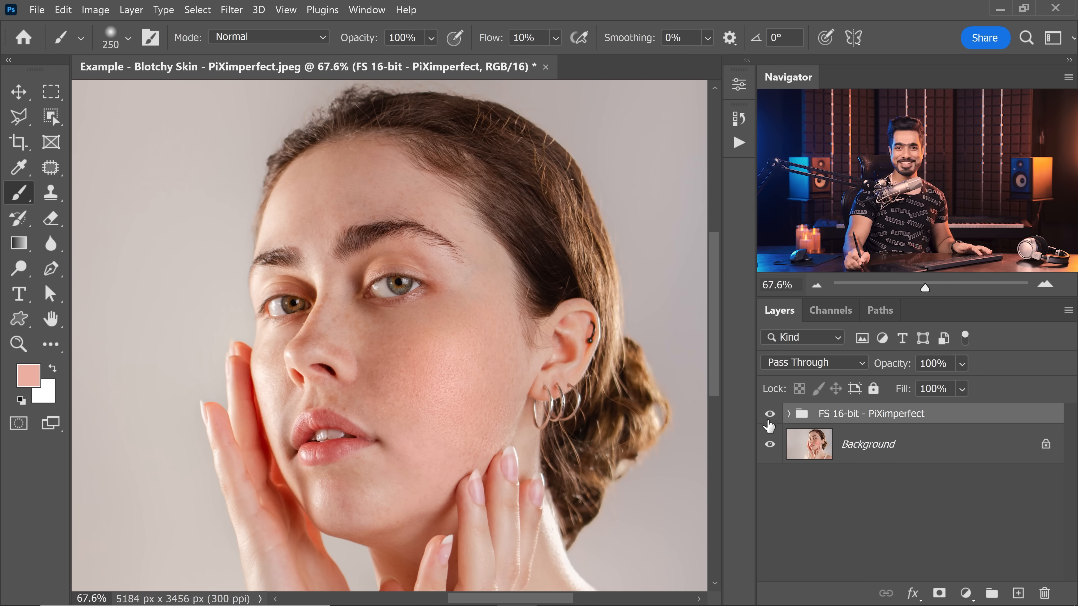
click(787, 413)
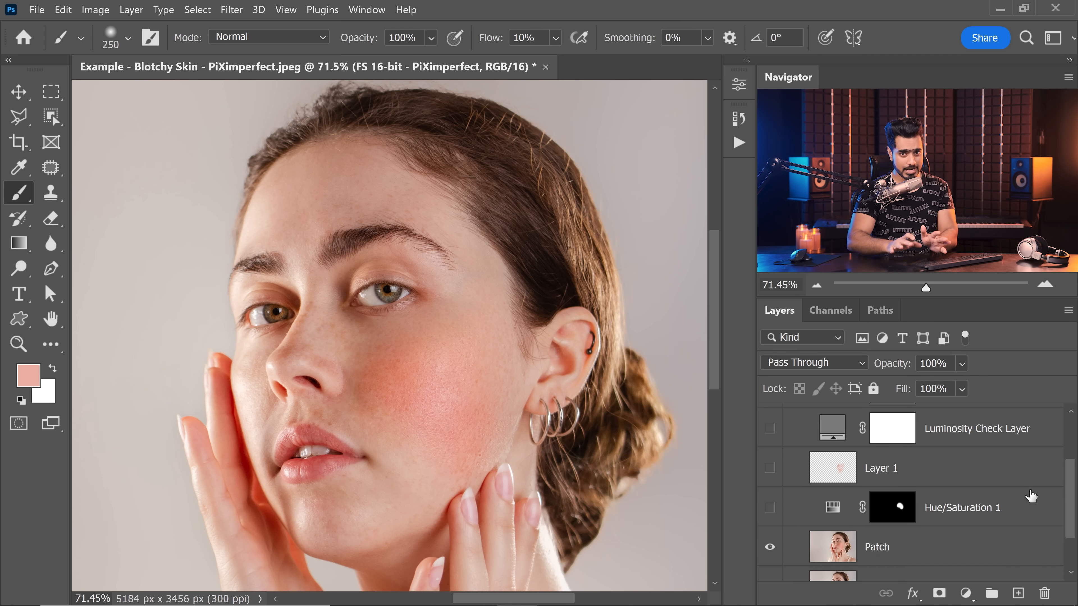
mouse_move(371, 414)
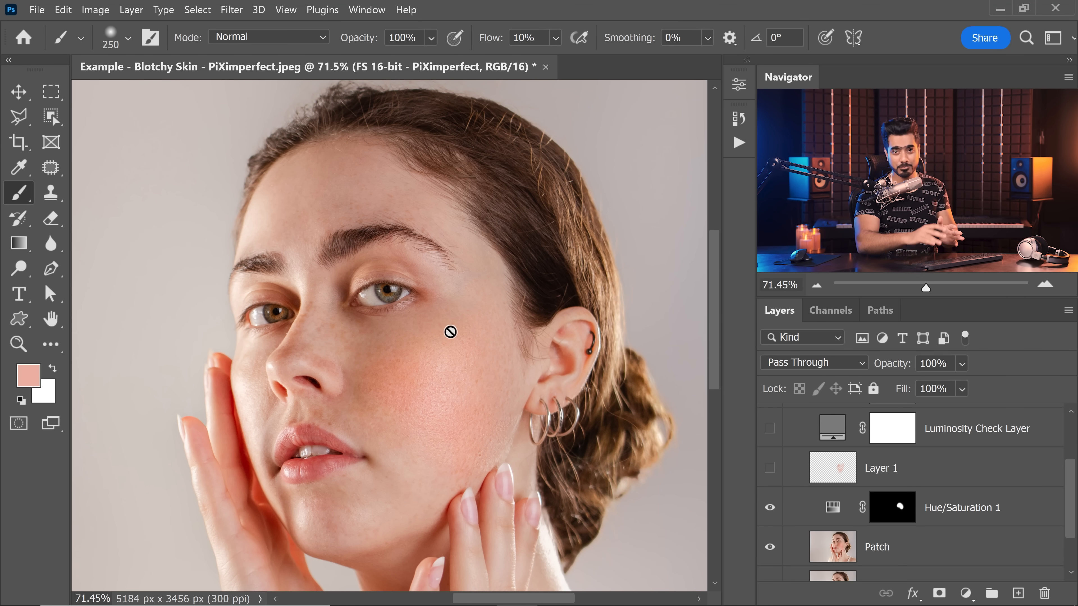
mouse_move(357, 371)
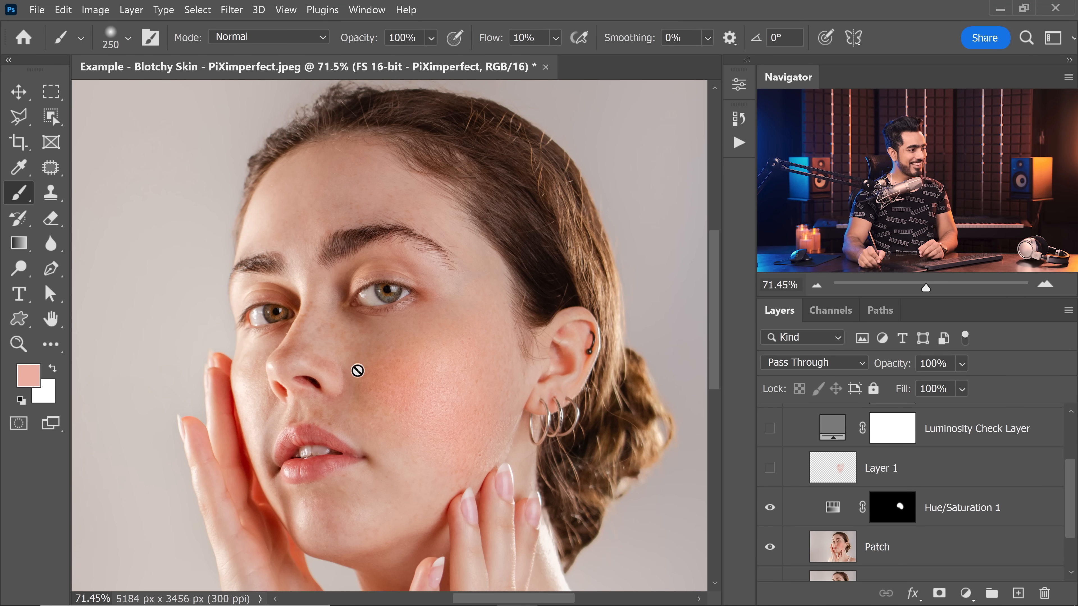